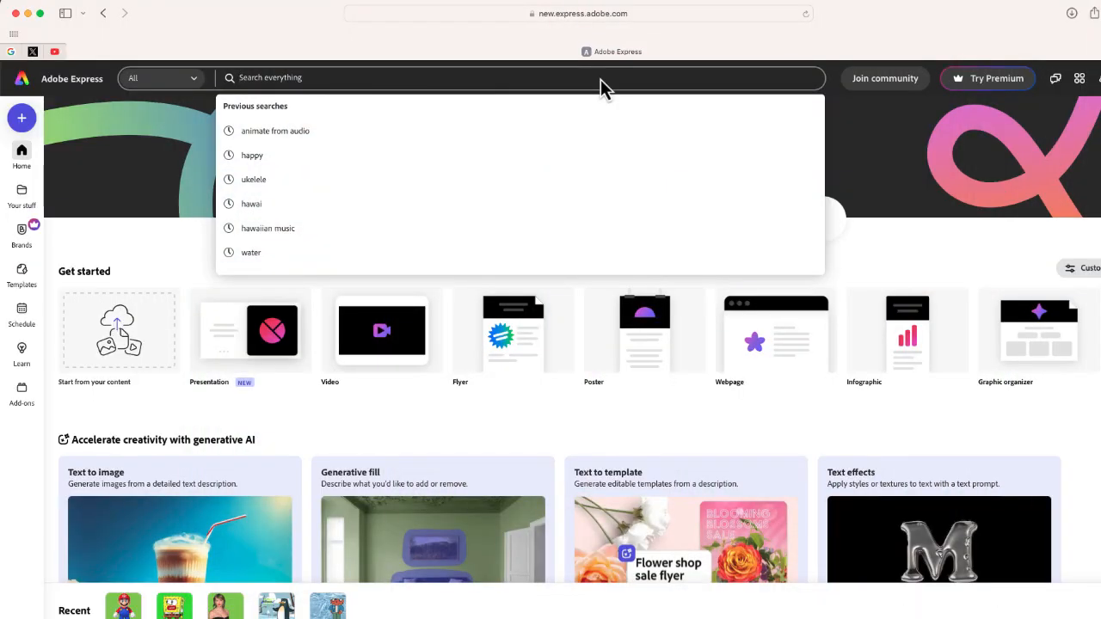
mouse_move(292, 131)
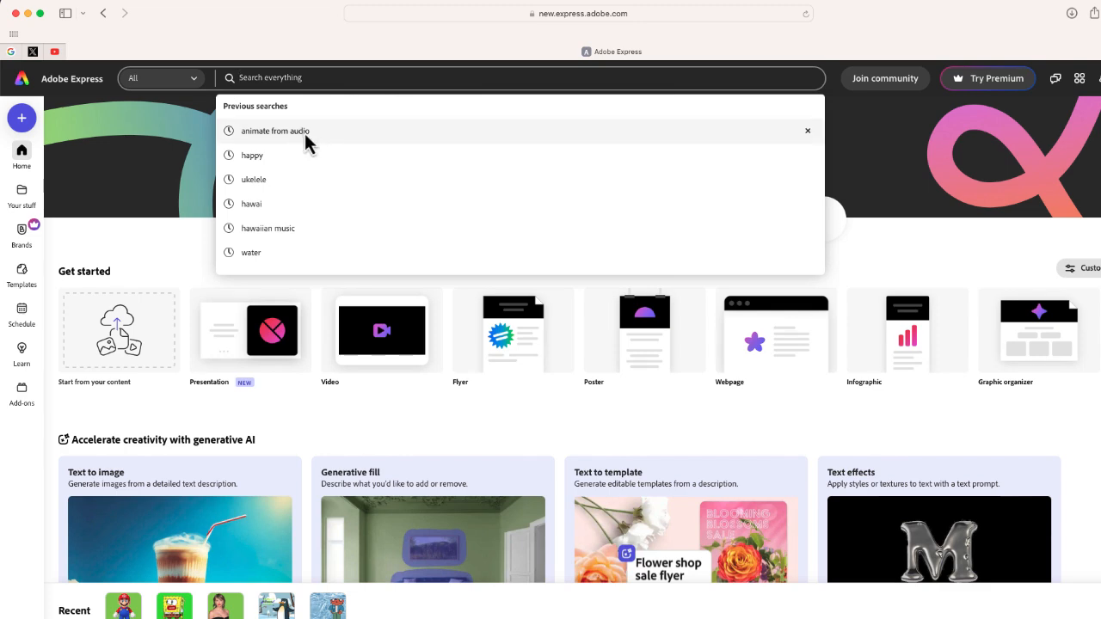
Launch the Animate from audio tool from the previous searches list
left_click(275, 130)
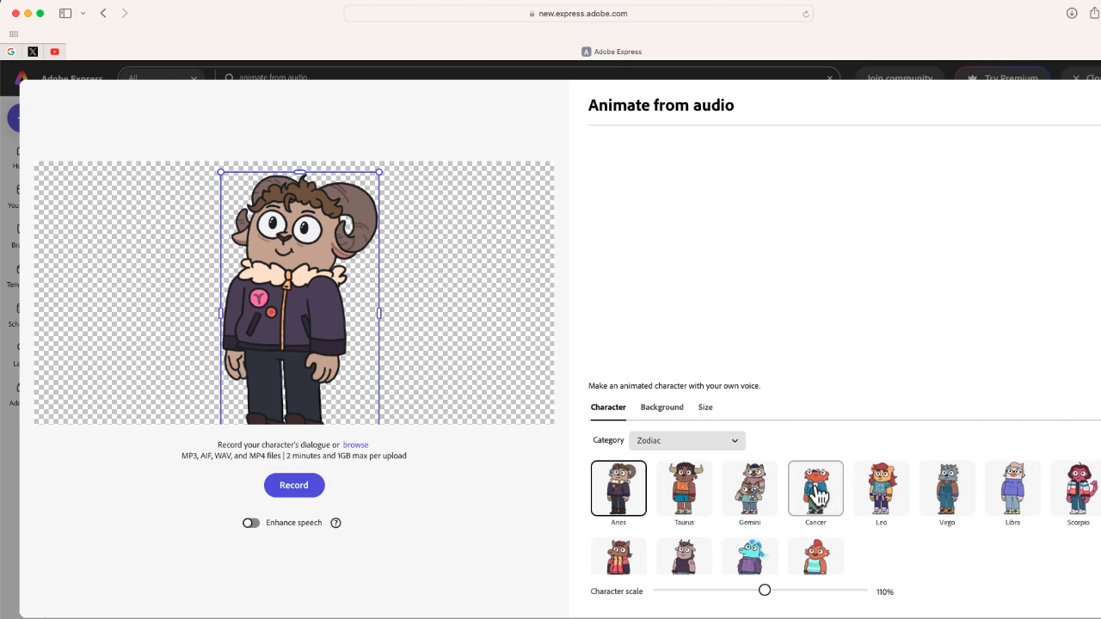
Try the Virgo character, then pick the Libra zodiac character
left_click(947, 488)
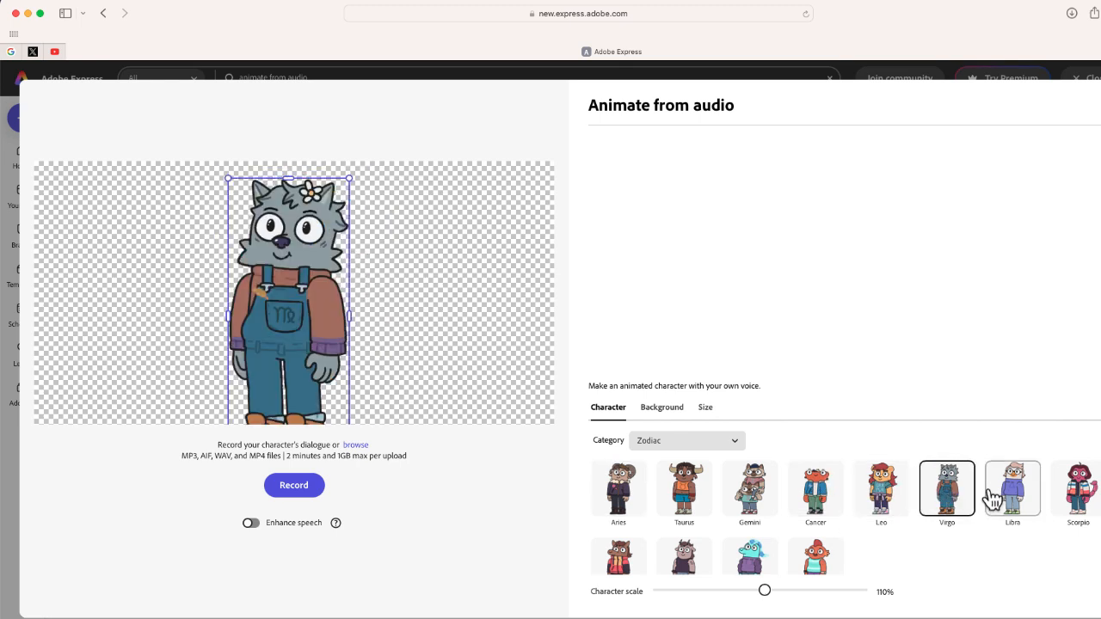
left_click(1012, 487)
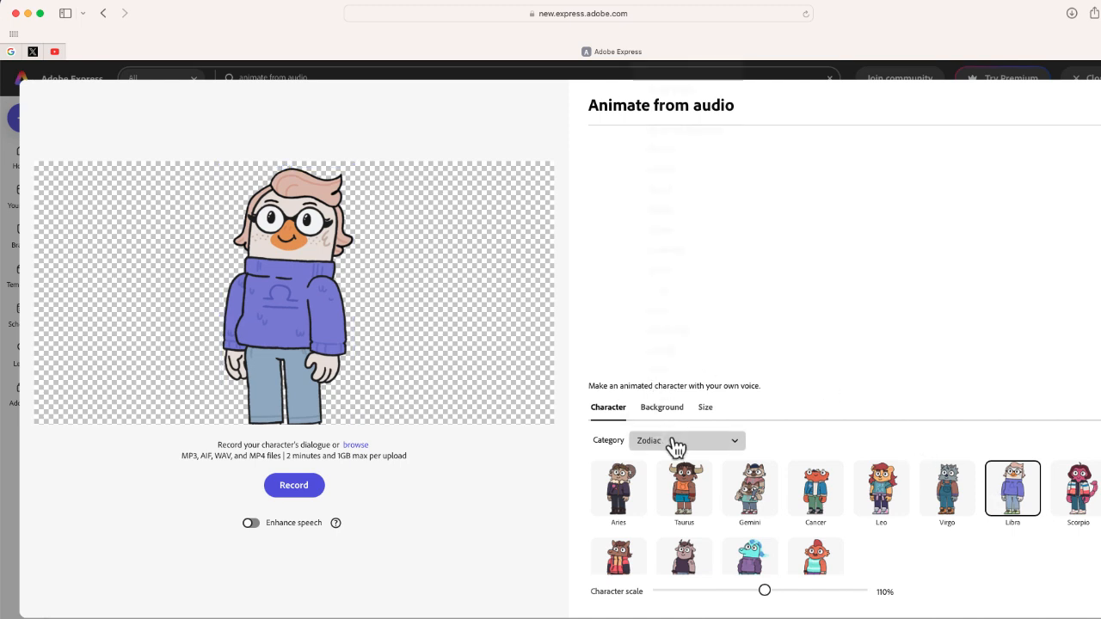
Switch the category to Mouth Only and choose Happy after trying Red Lips Left
left_click(687, 440)
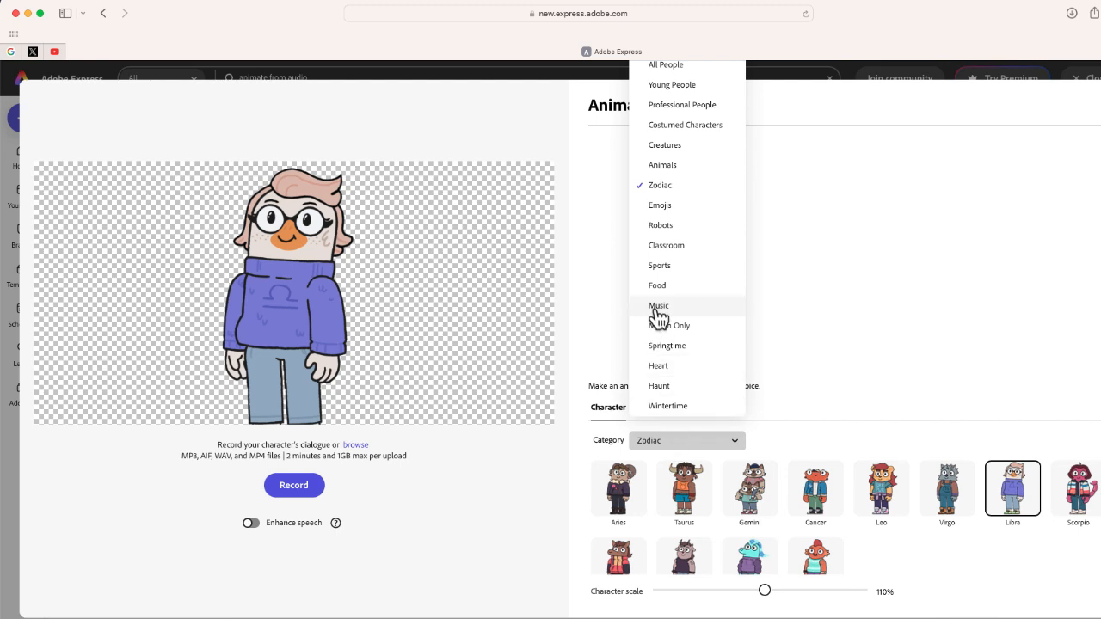
mouse_move(662, 331)
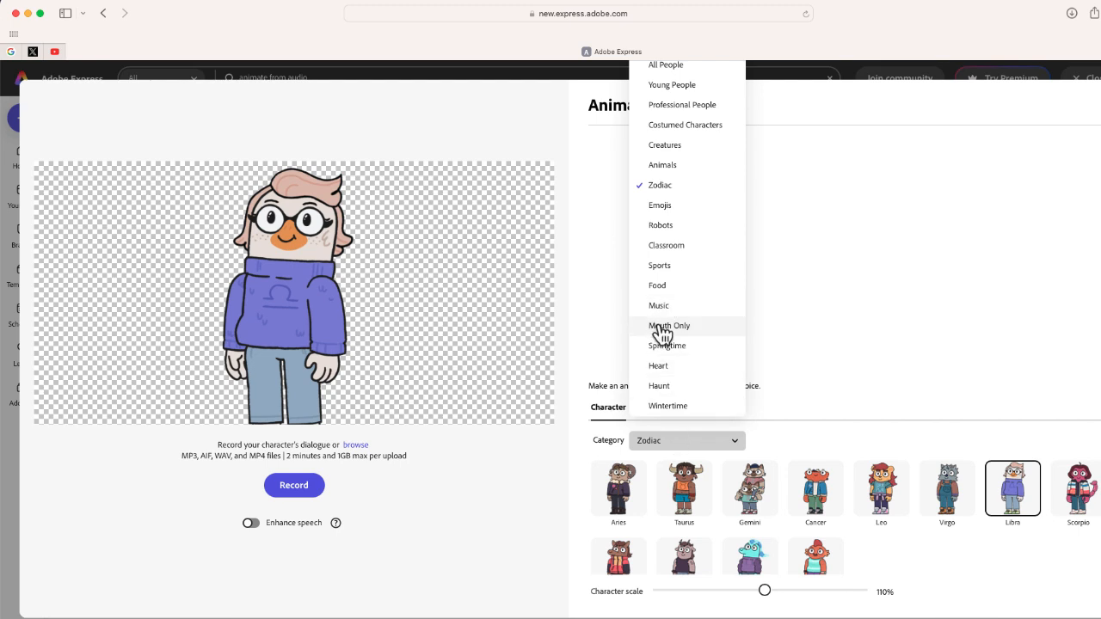
left_click(669, 326)
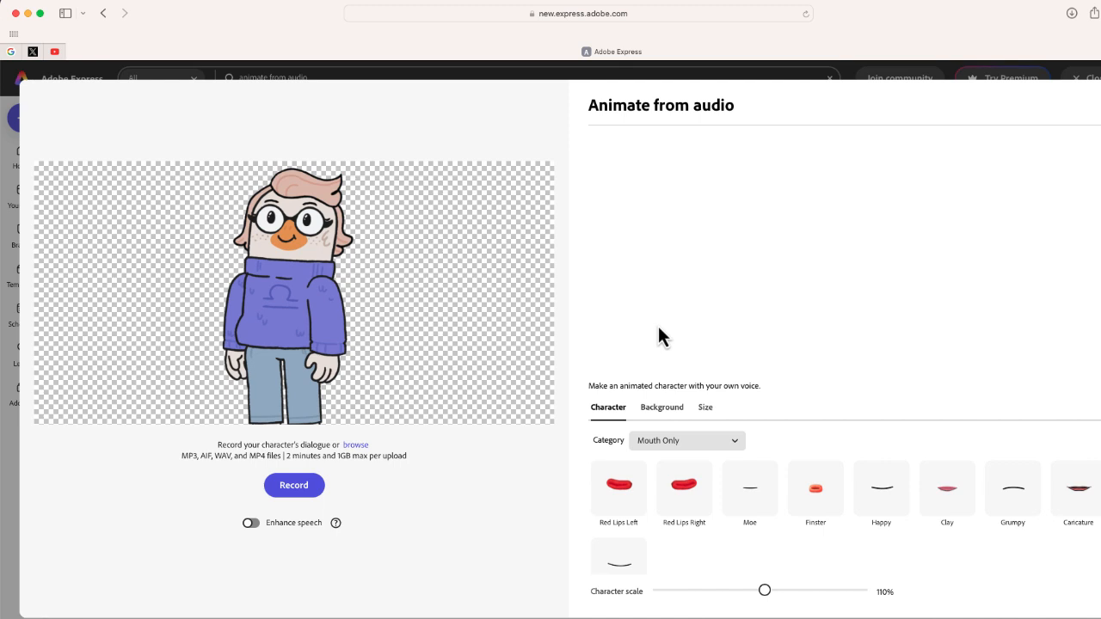
left_click(618, 489)
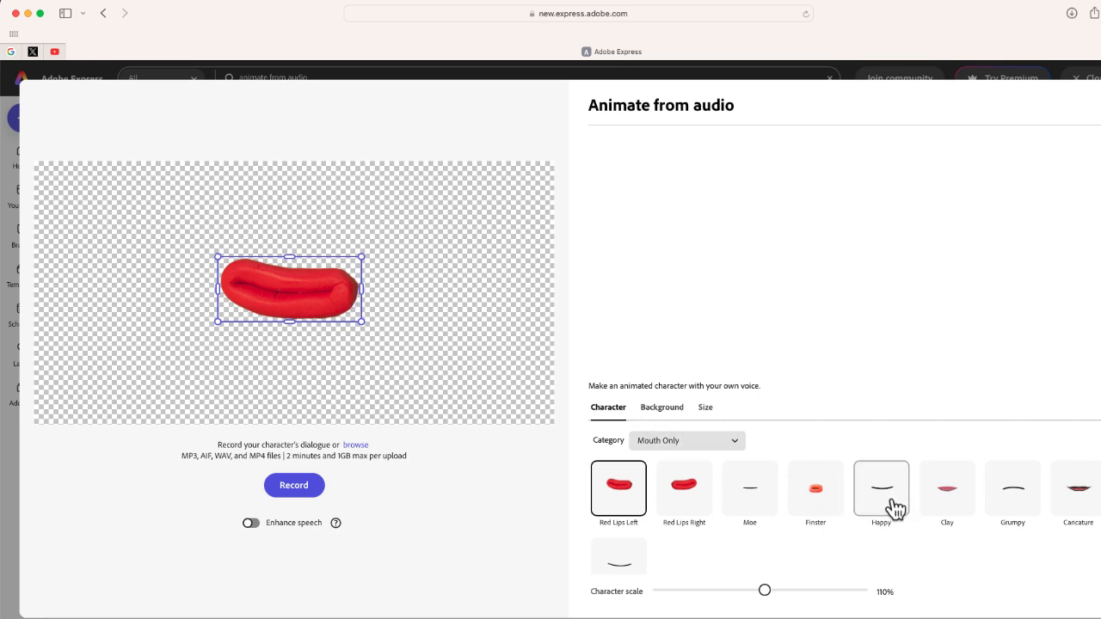
left_click(880, 488)
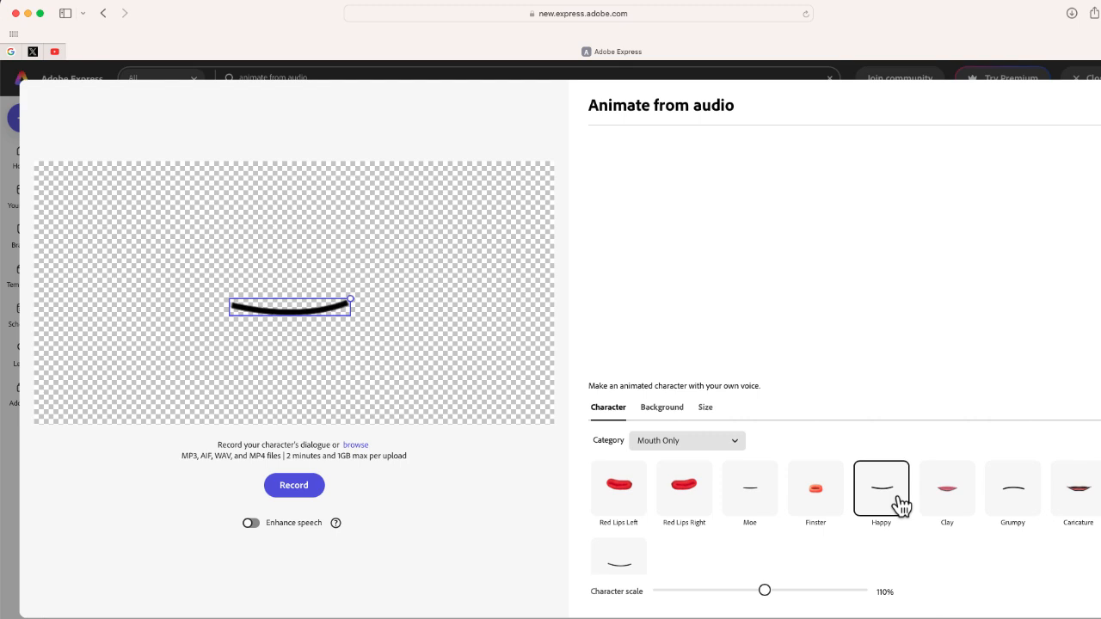
mouse_move(872, 514)
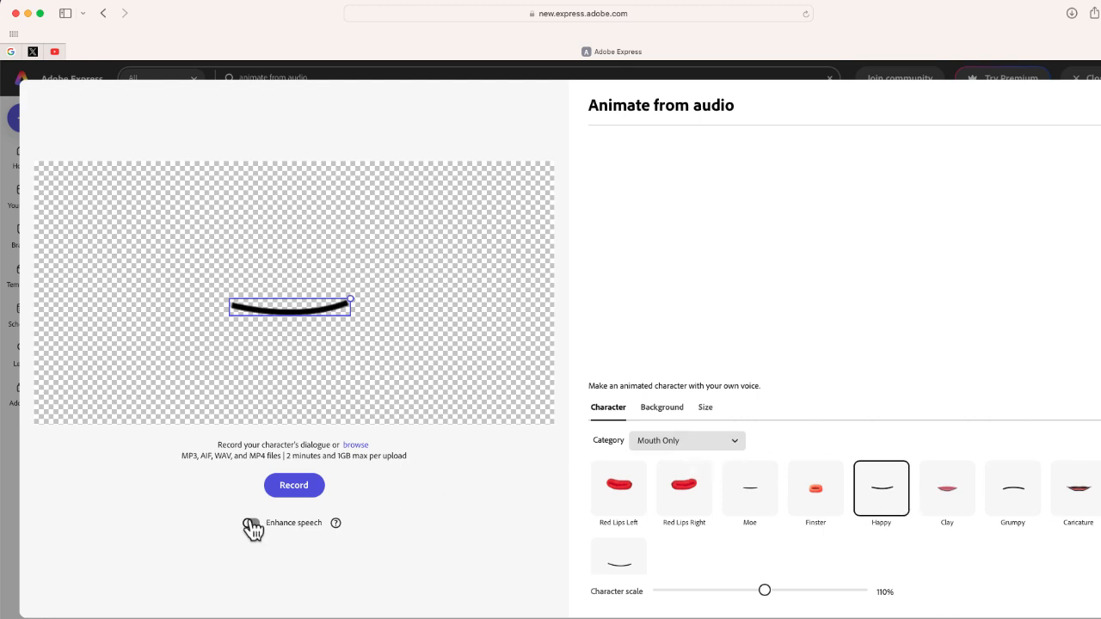
Enable Enhance speech and record a roughly 6.5-second spoken dialogue with microphone access
left_click(251, 523)
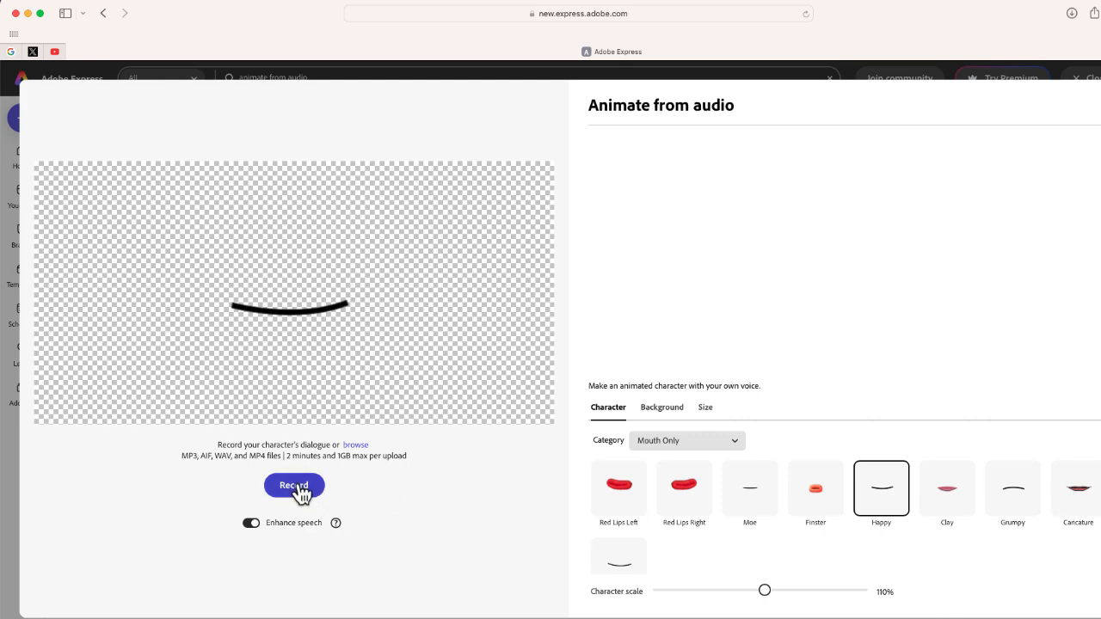
left_click(293, 485)
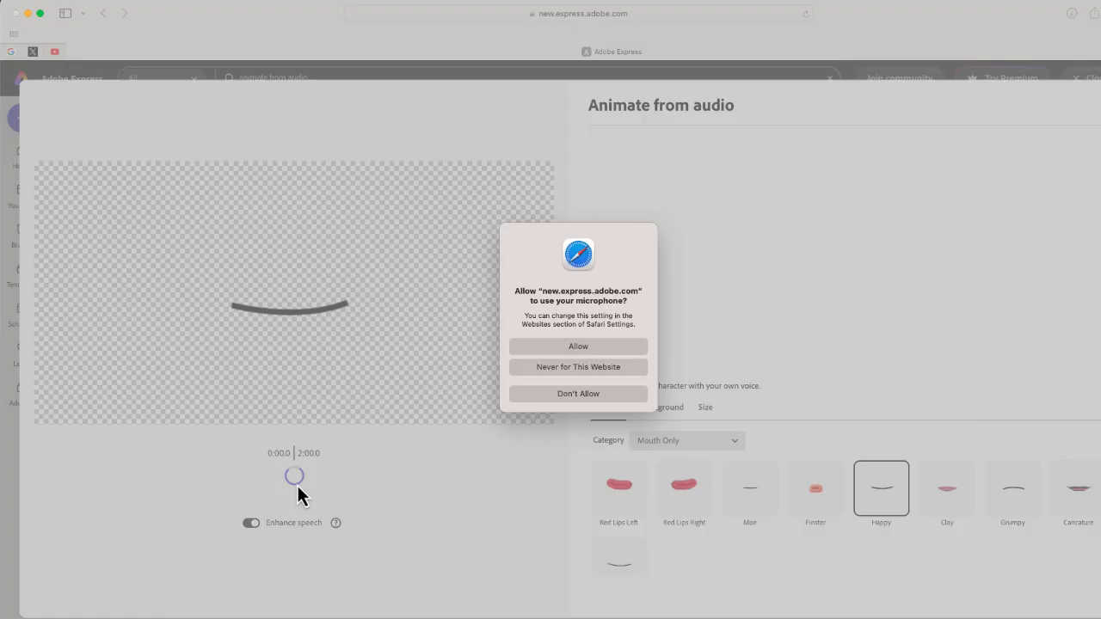
mouse_move(384, 396)
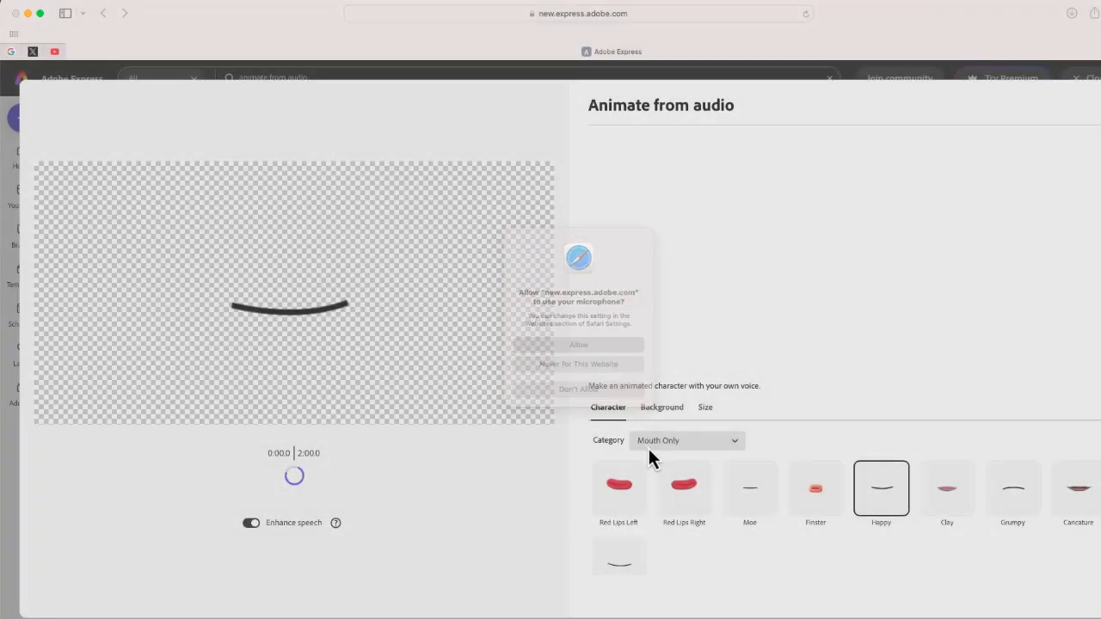
left_click(578, 344)
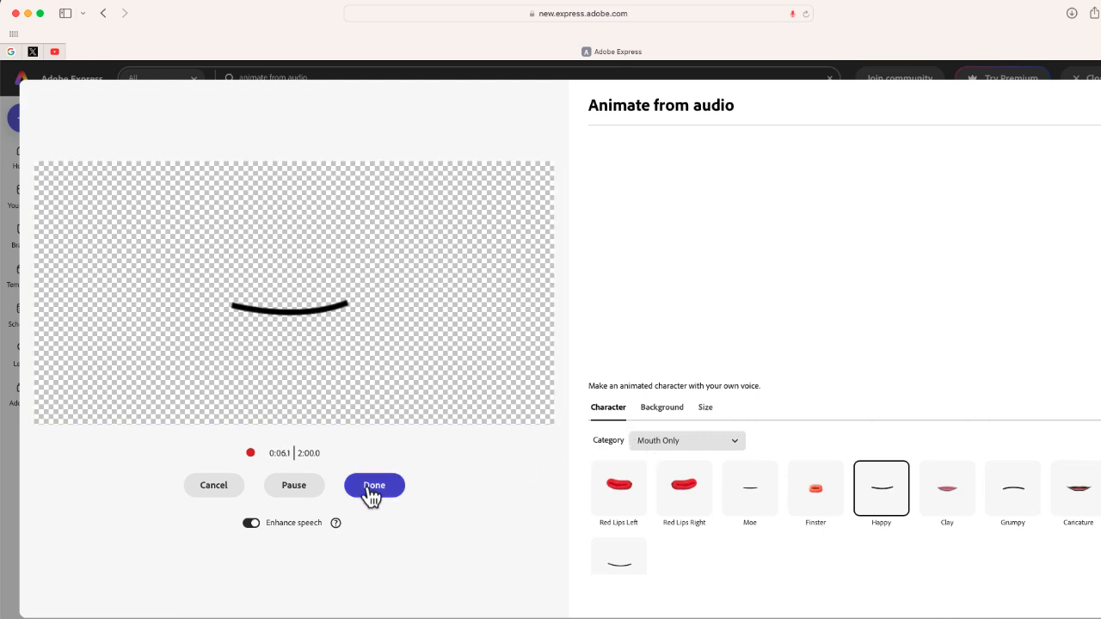
left_click(374, 485)
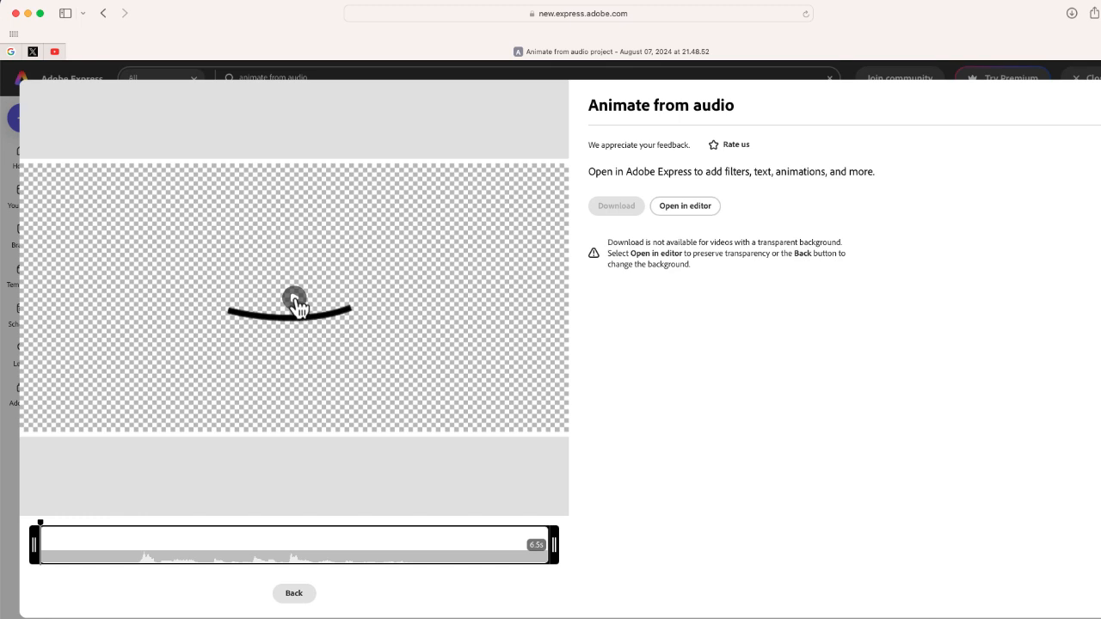
Play the talking Happy mouth preview and move the project into the full editor
left_click(294, 298)
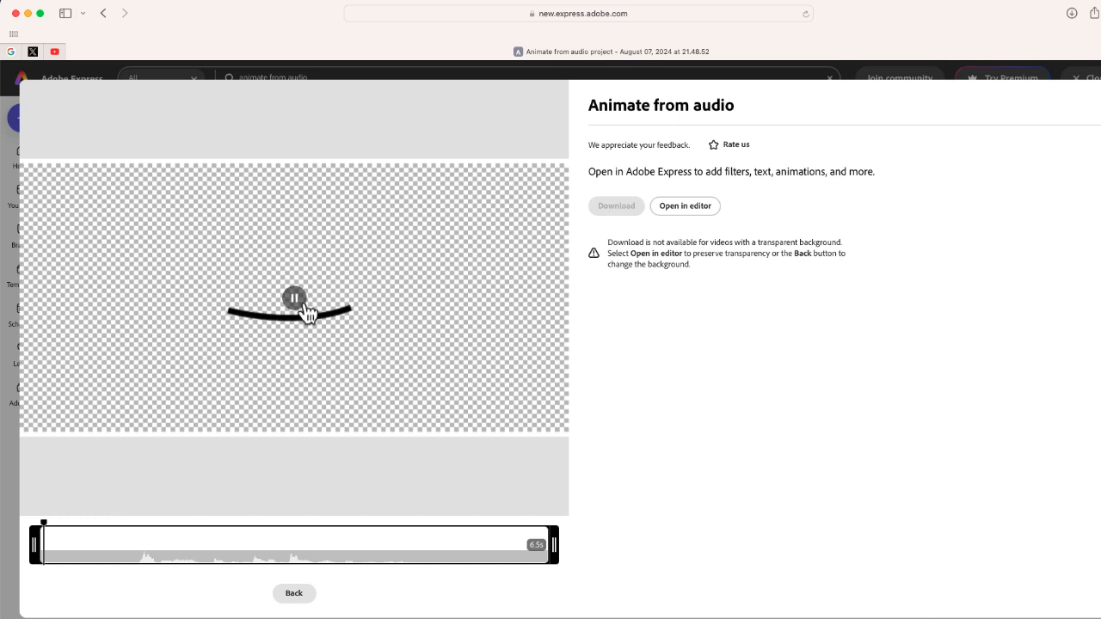
left_click(294, 298)
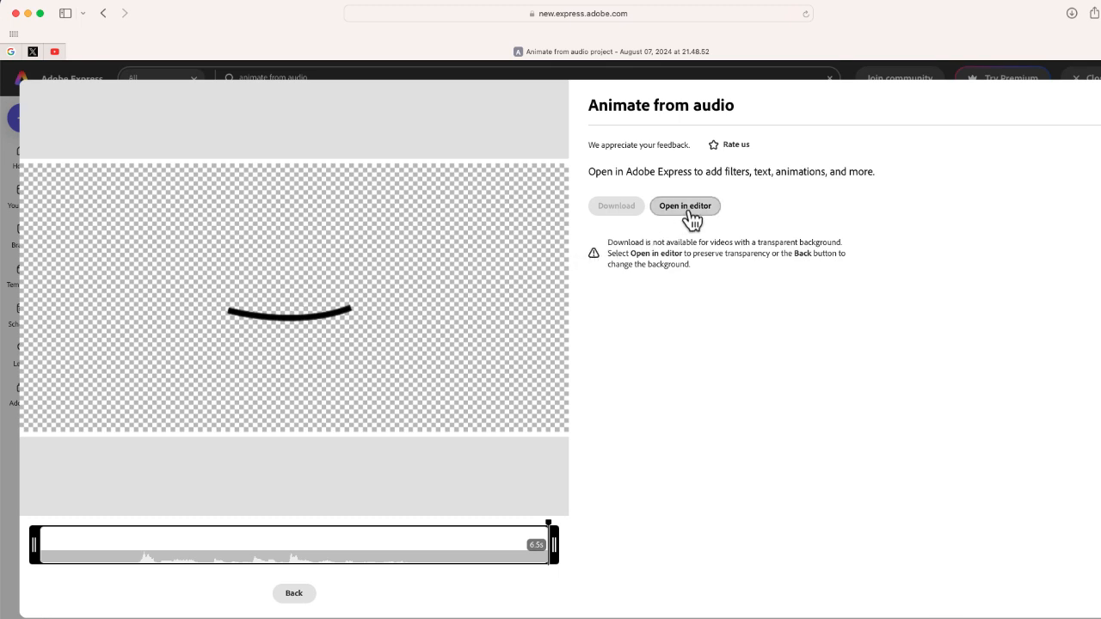
mouse_move(616, 205)
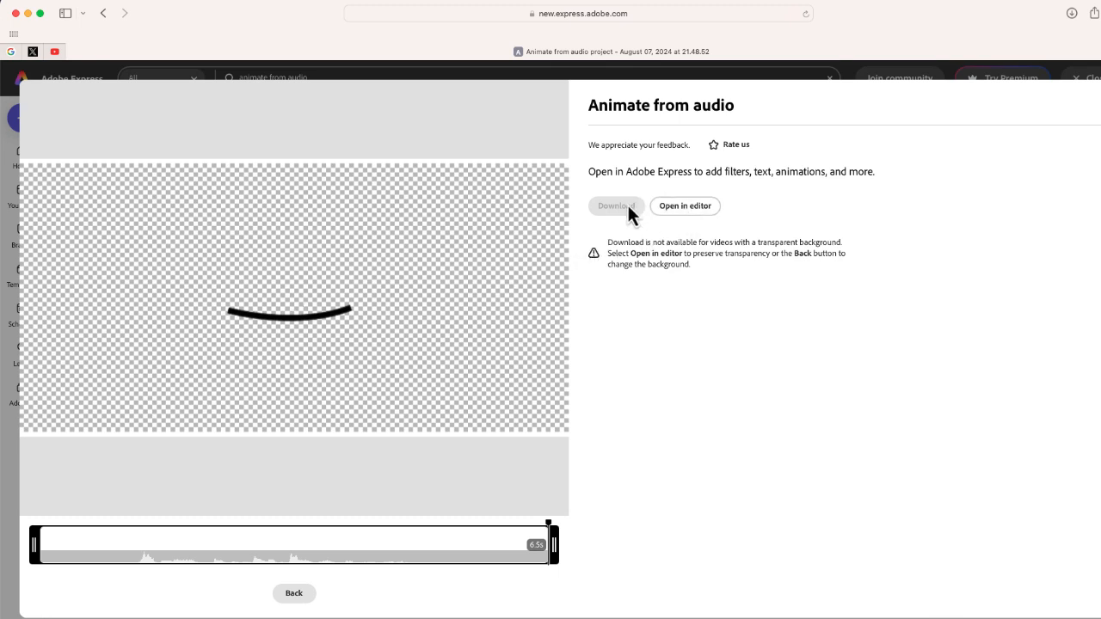
left_click(616, 206)
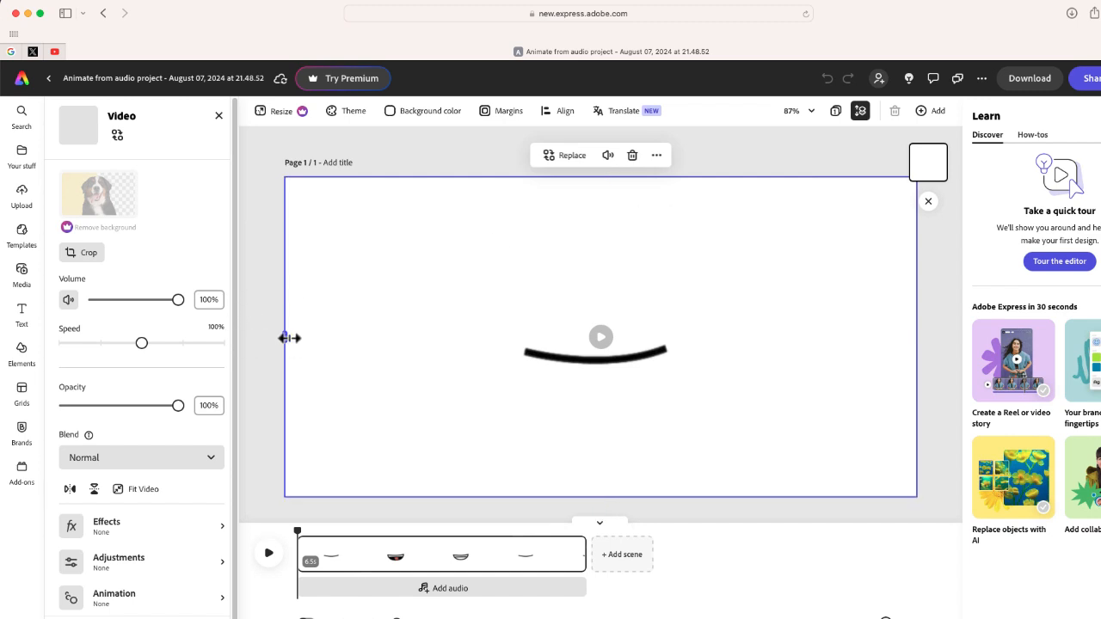
Resize the mouth video to a small box near page centre and play it
left_click_drag(284, 337, 465, 337)
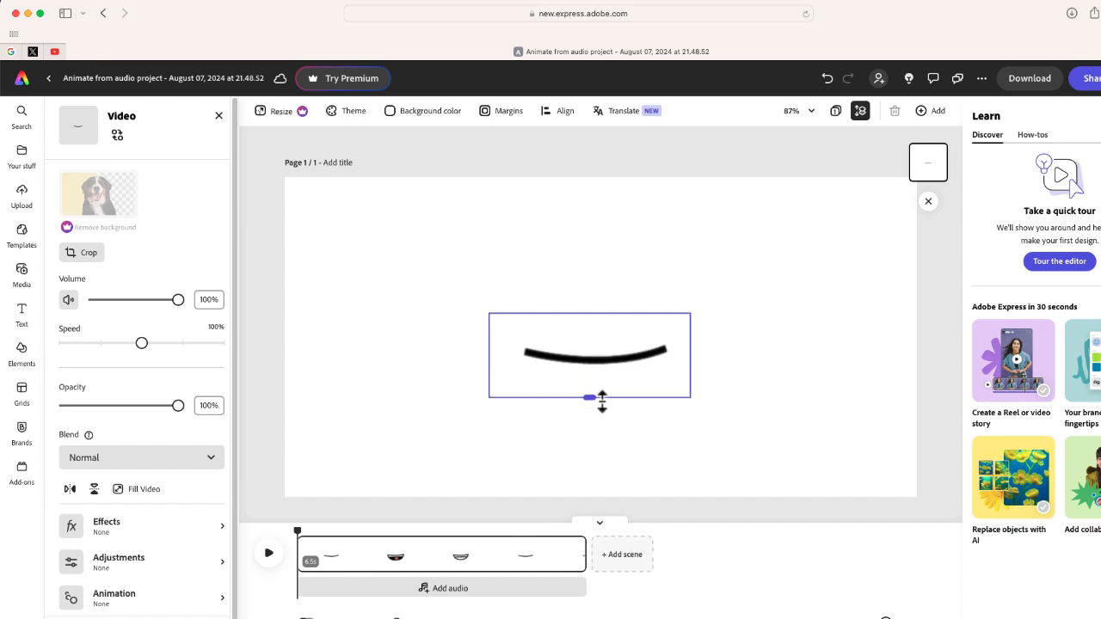
left_click(589, 355)
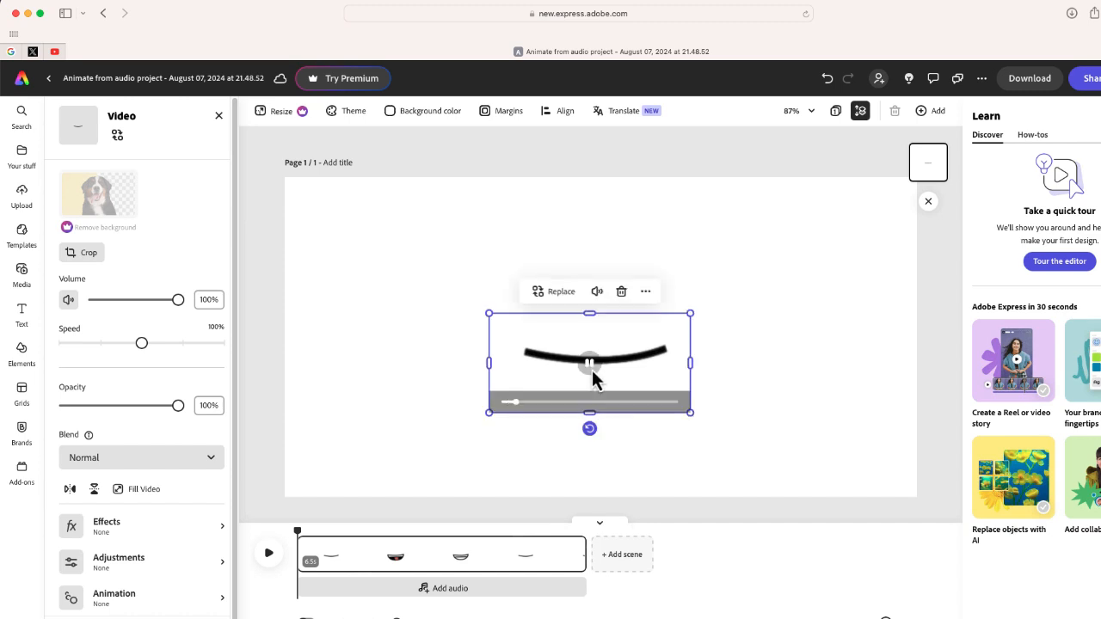
left_click(589, 362)
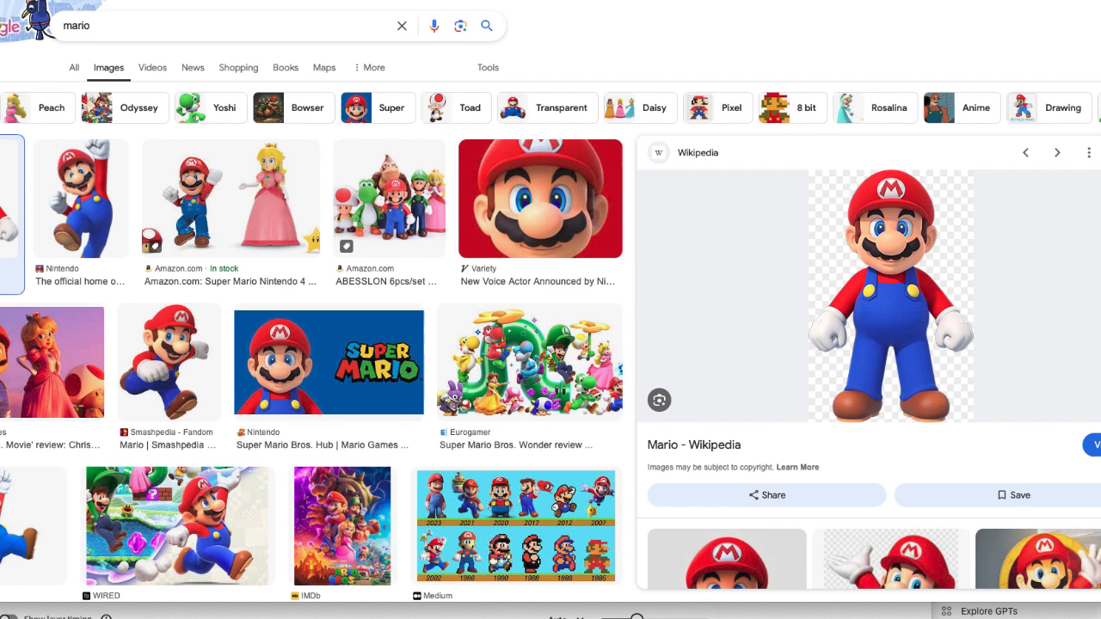
mouse_move(772, 150)
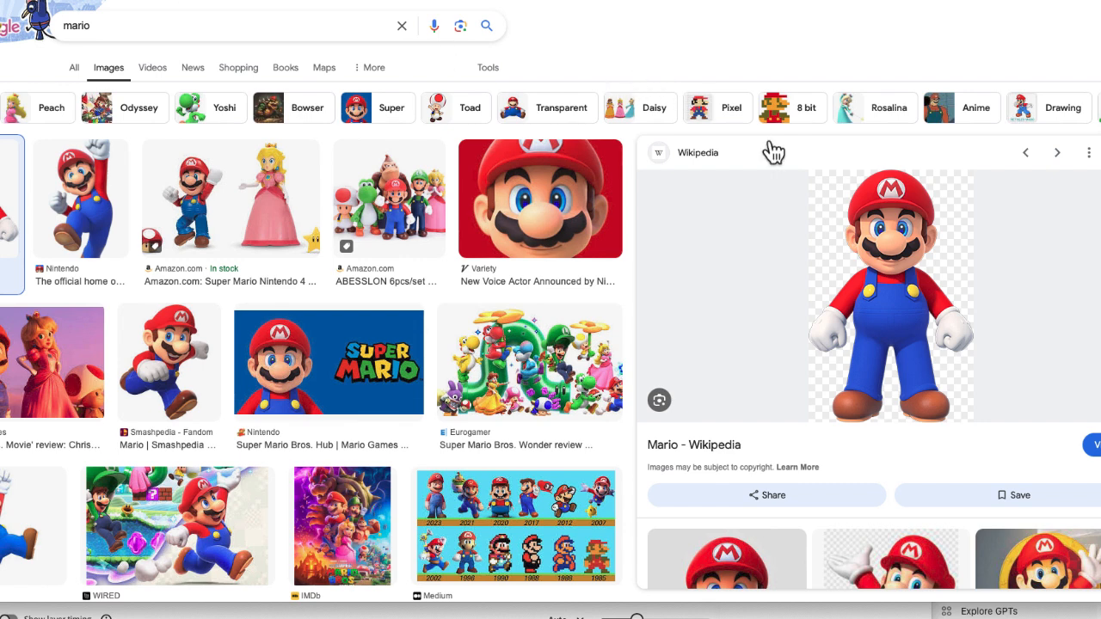
Bring up the copy options for the Wikipedia standing Mario image
right_click(890, 296)
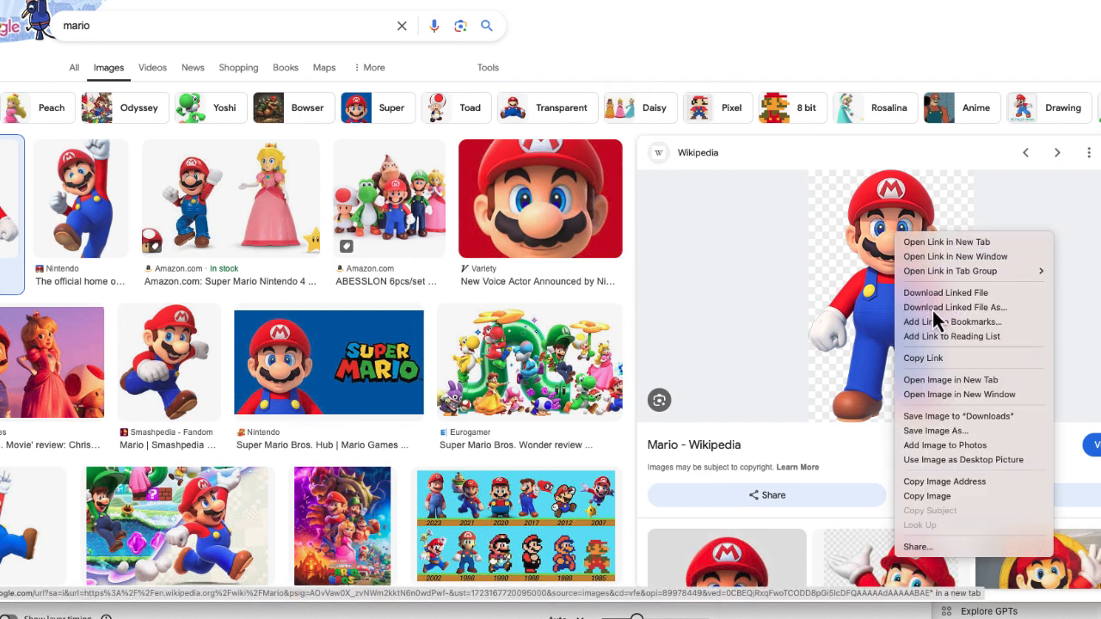
mouse_move(936, 428)
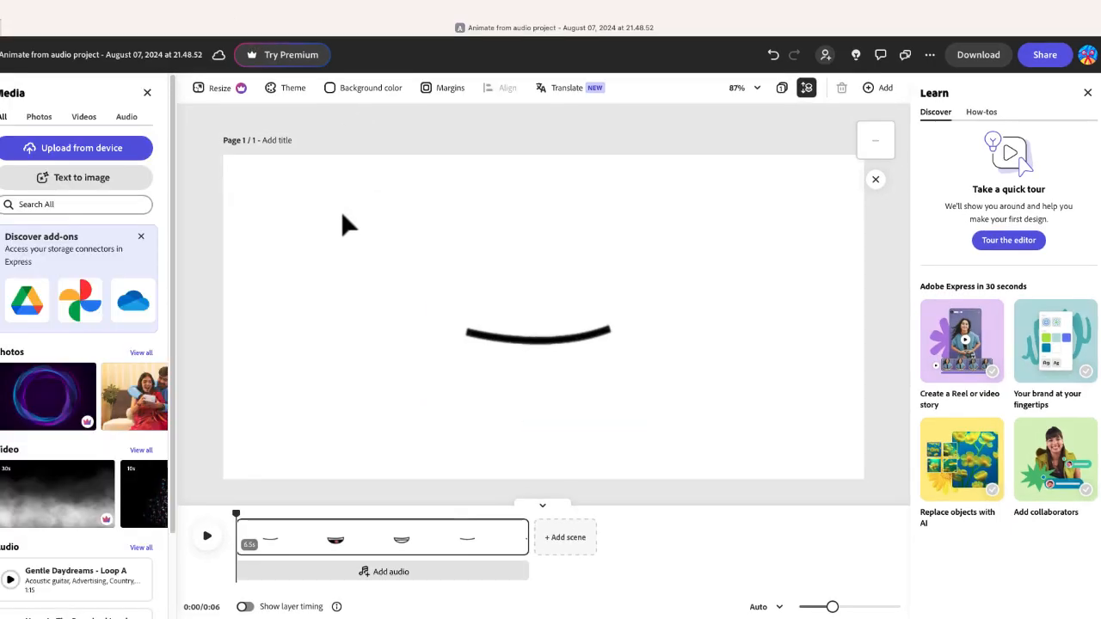
Paste the standing Mario picture onto the page and bring up its options
right_click(344, 224)
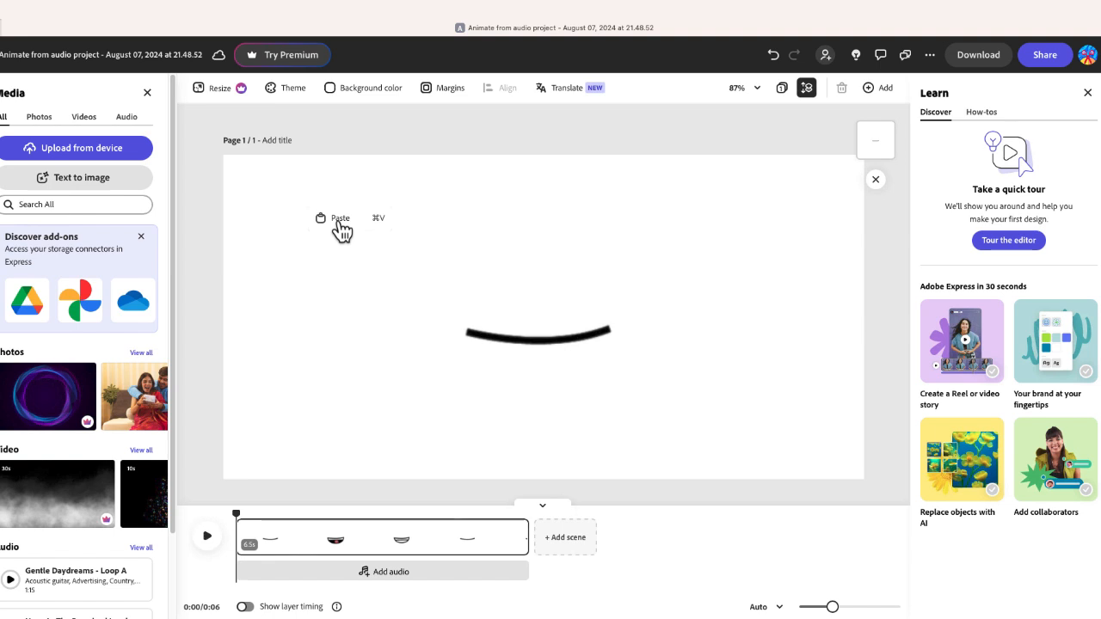
mouse_move(359, 243)
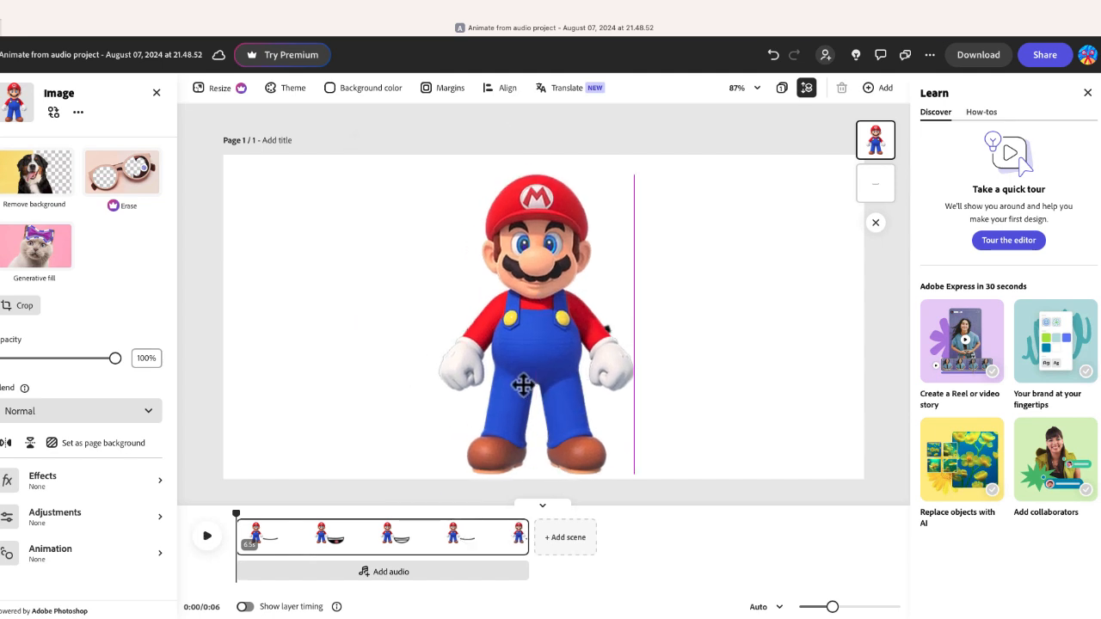
left_click(538, 322)
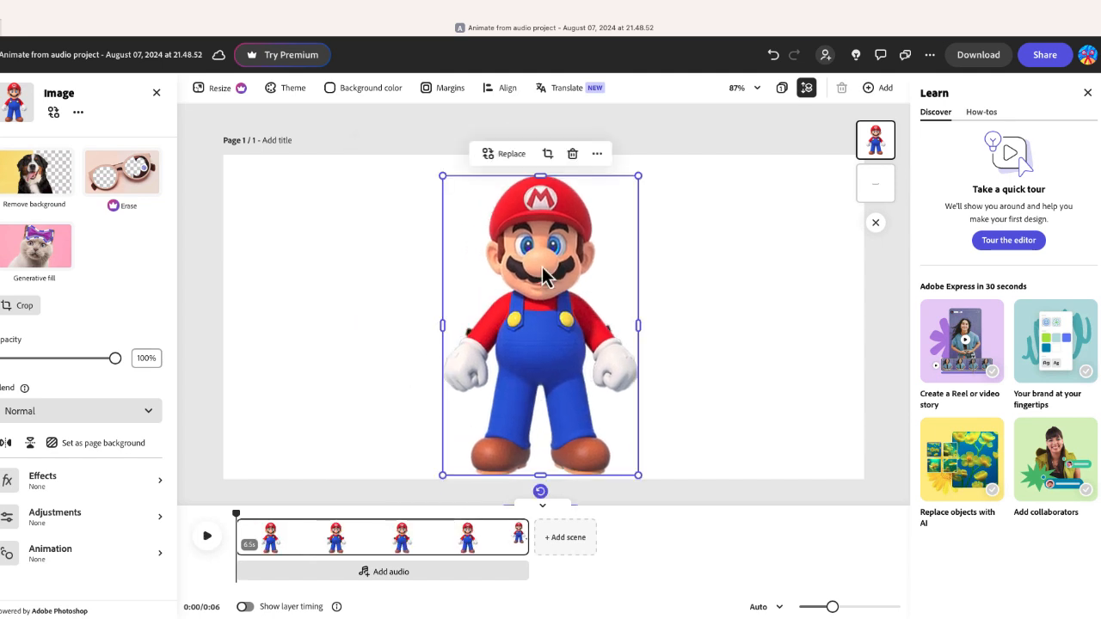
right_click(540, 276)
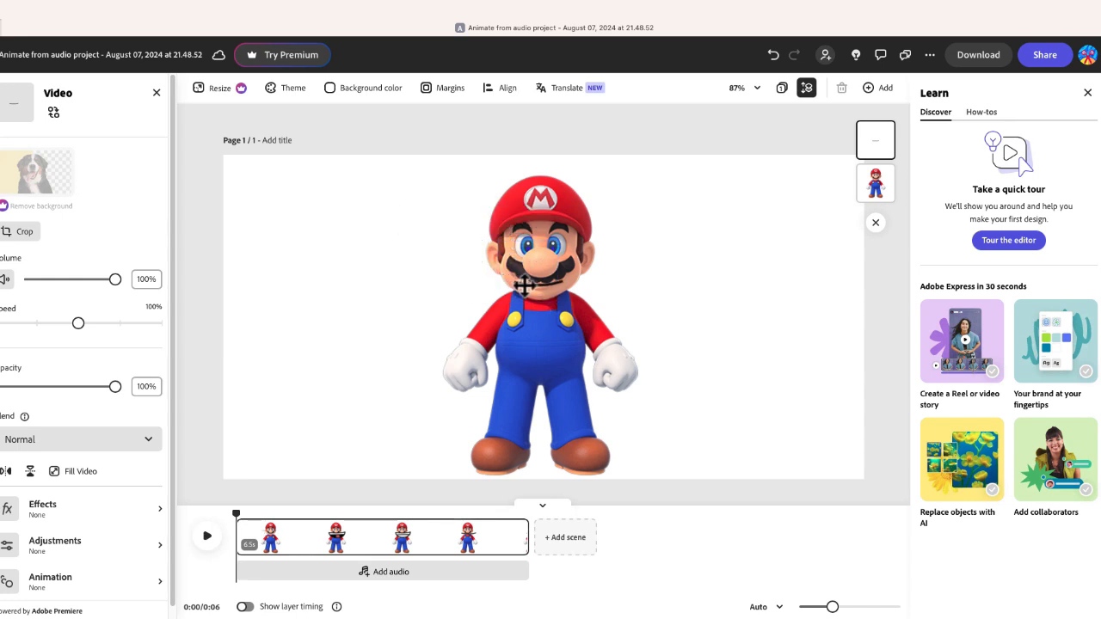
mouse_move(546, 303)
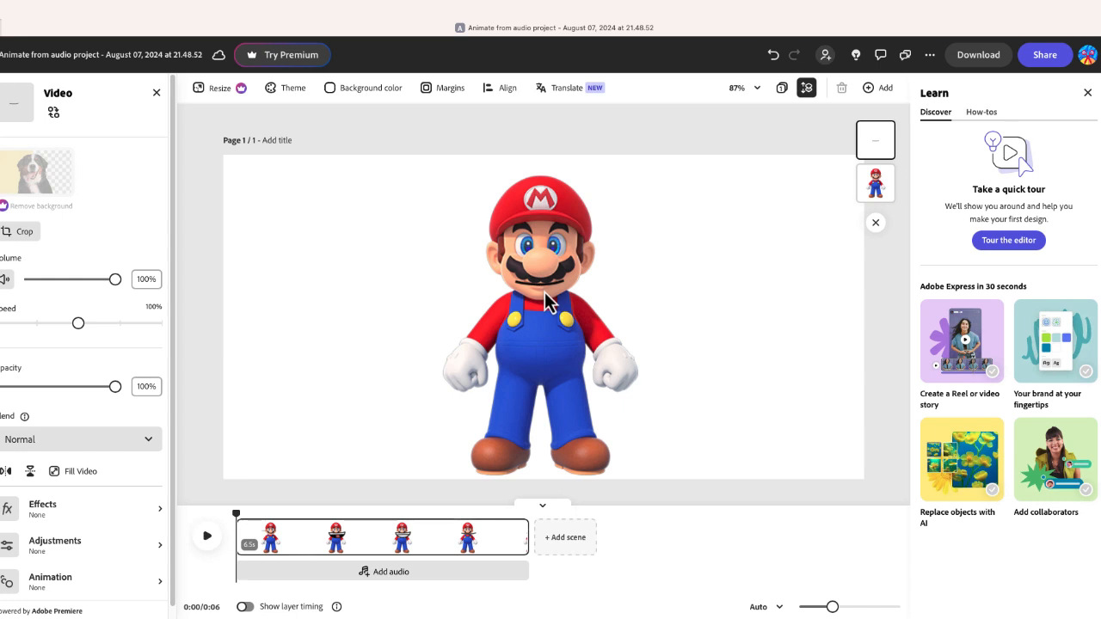
Reposition the Happy mouth animation just under Mario's mustache
left_click(540, 288)
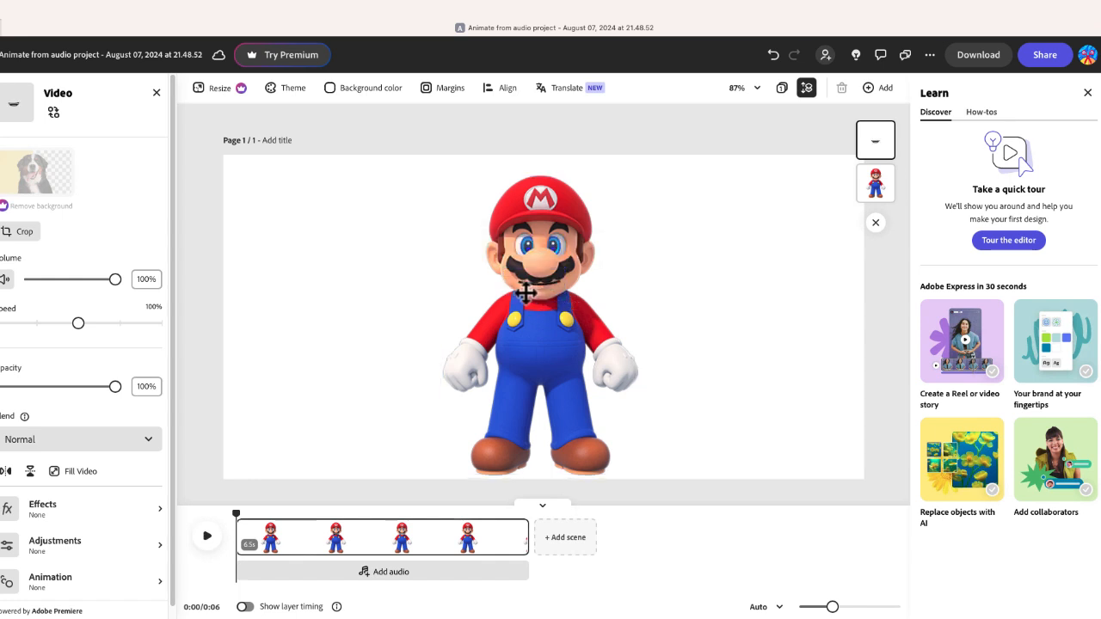
left_click(537, 288)
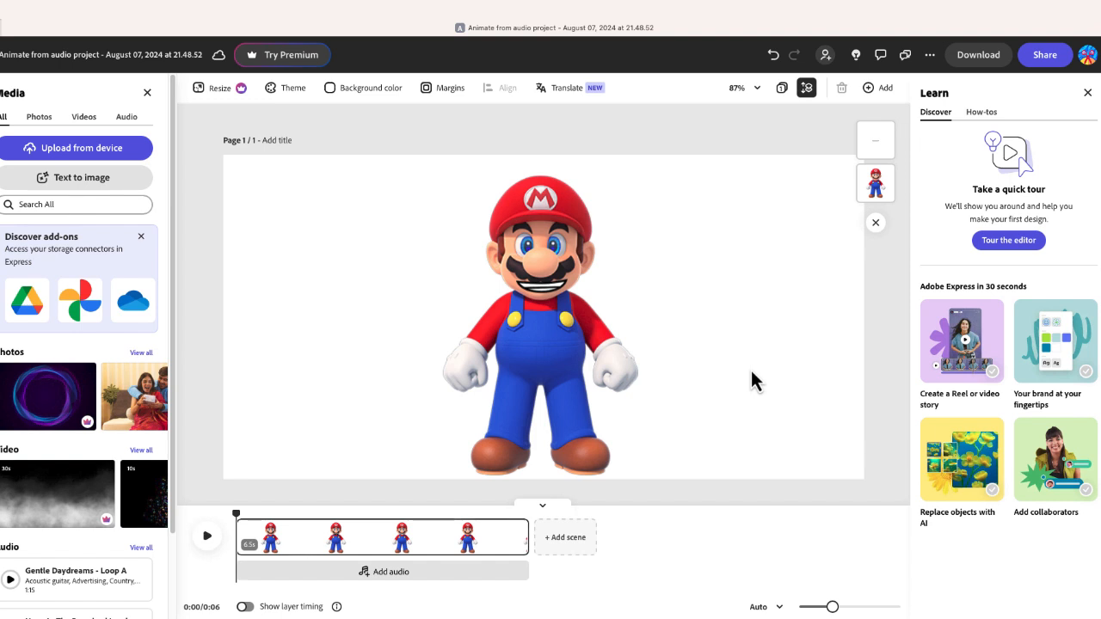
left_click(540, 323)
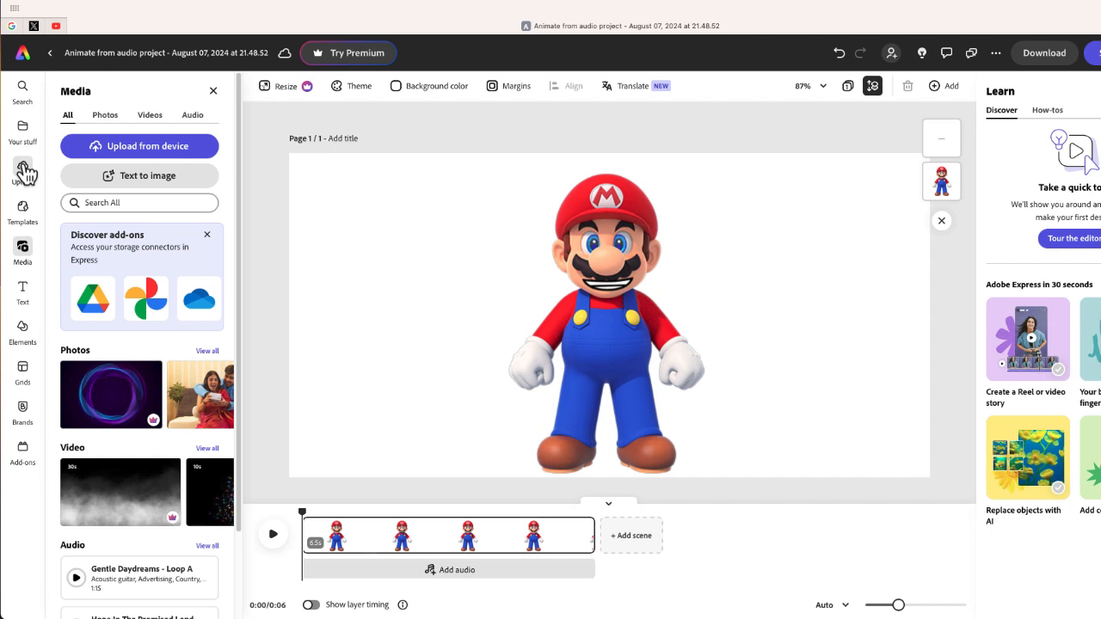
mouse_move(116, 145)
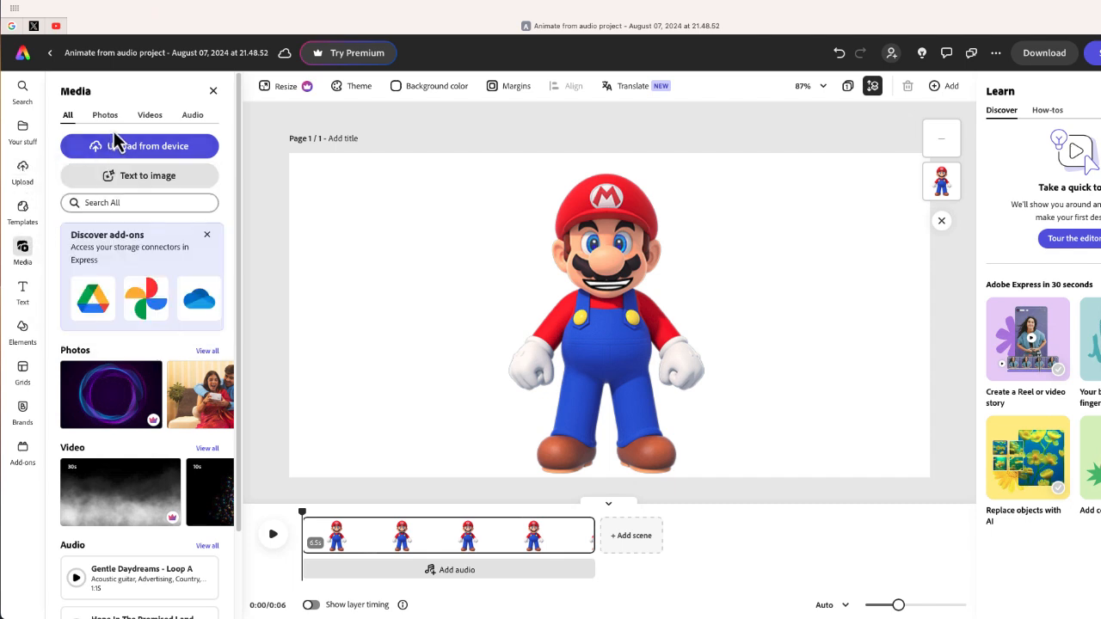
Filter the media library to Photos and search for 'hawaii'
left_click(104, 114)
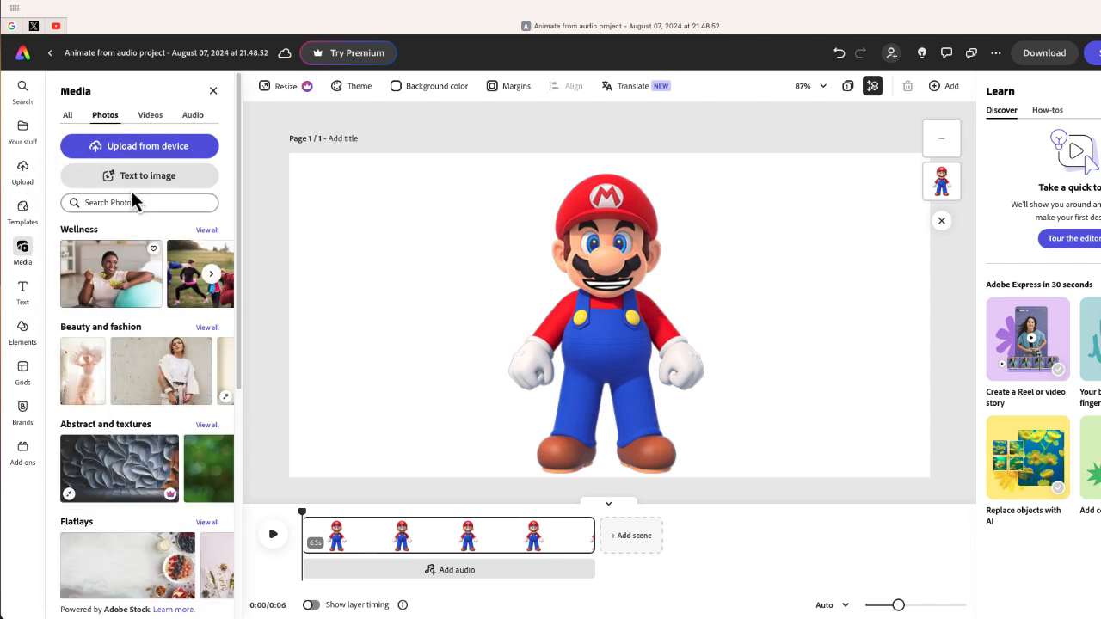
left_click(138, 202)
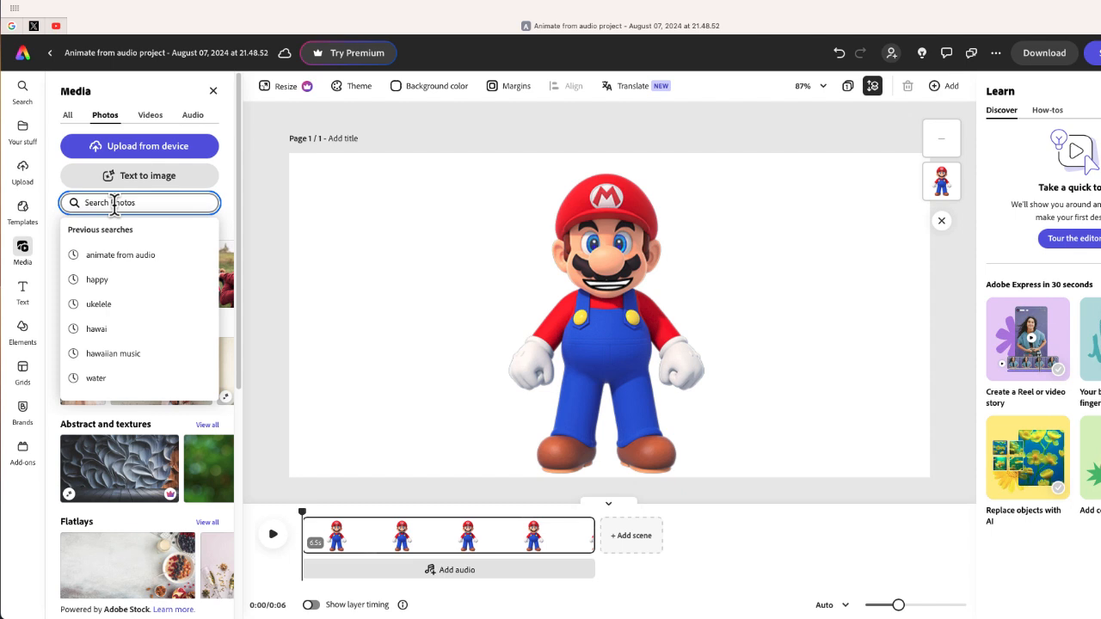
type("ha")
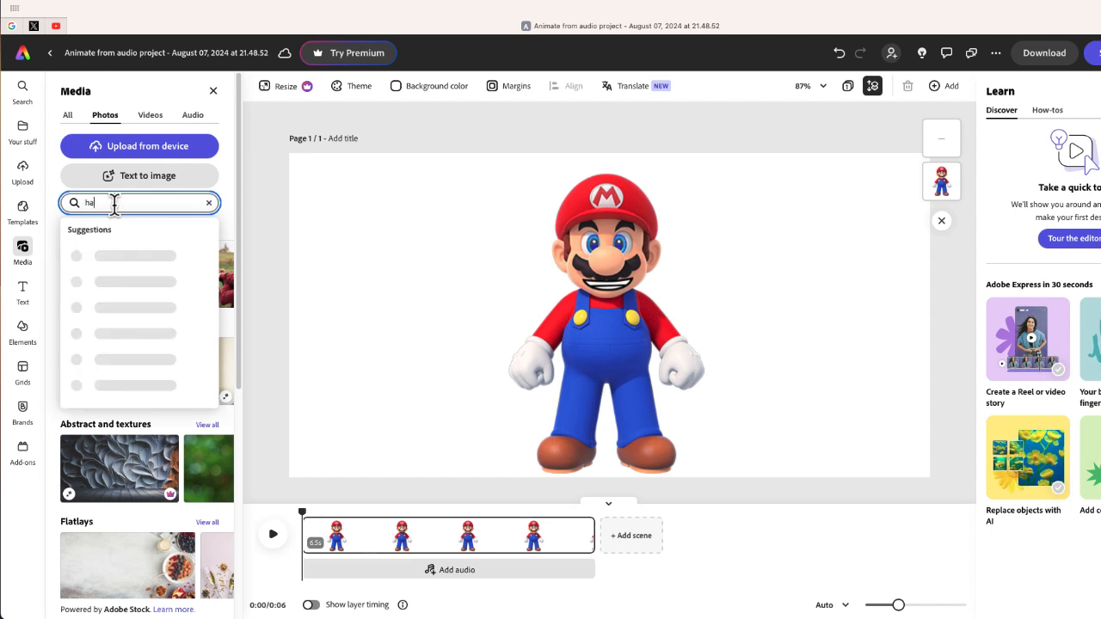
type("hawaii")
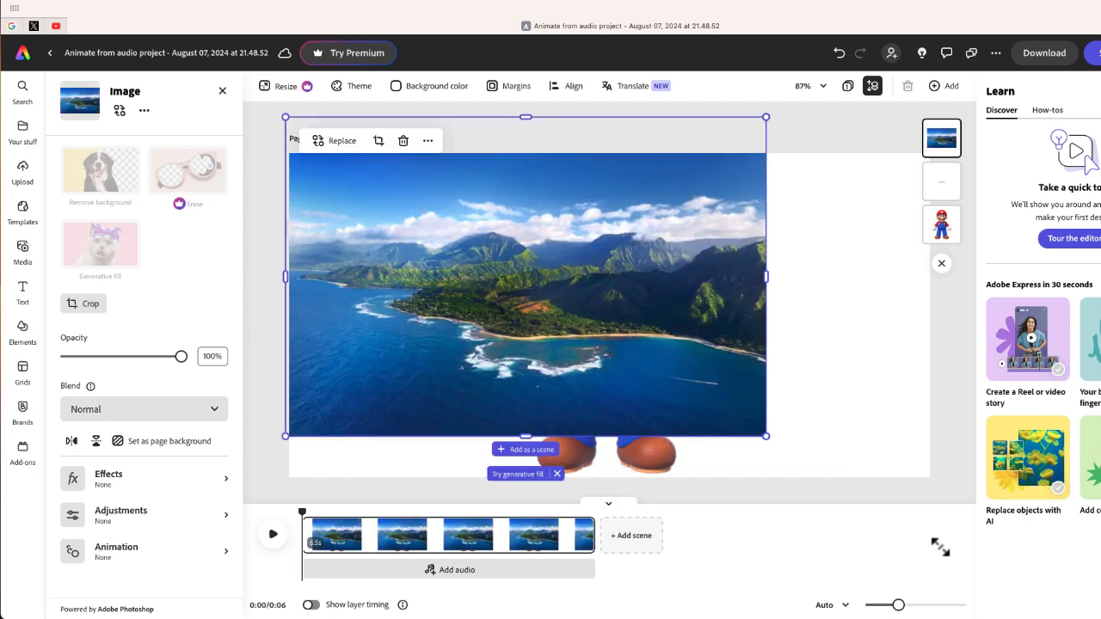
Send the Hawaii coastline photo to the back behind Mario, then select it
right_click(524, 297)
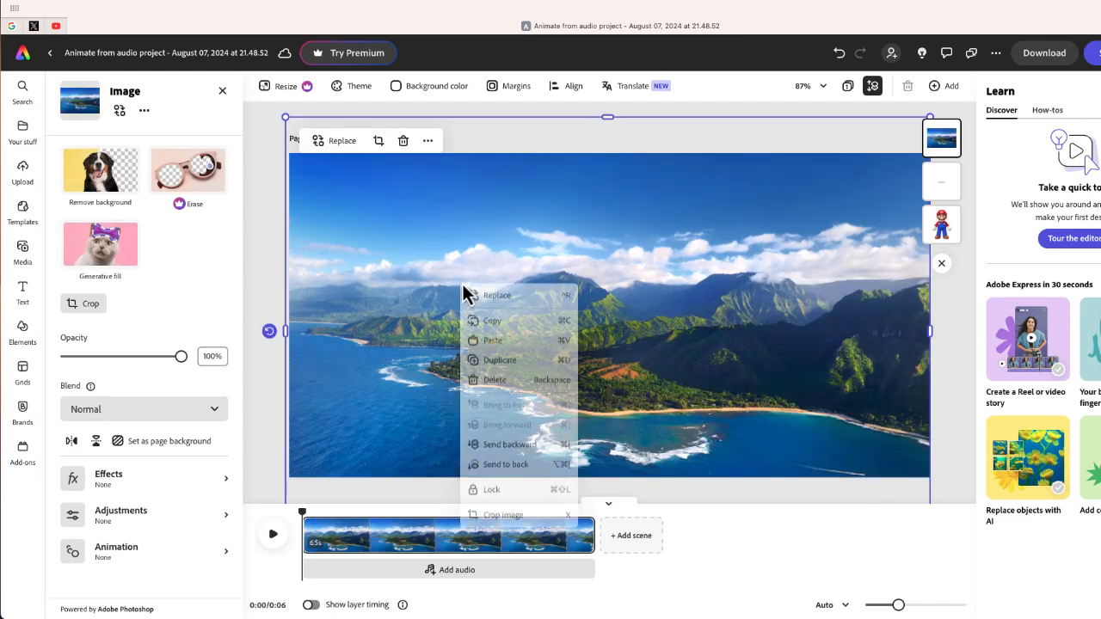
left_click(523, 455)
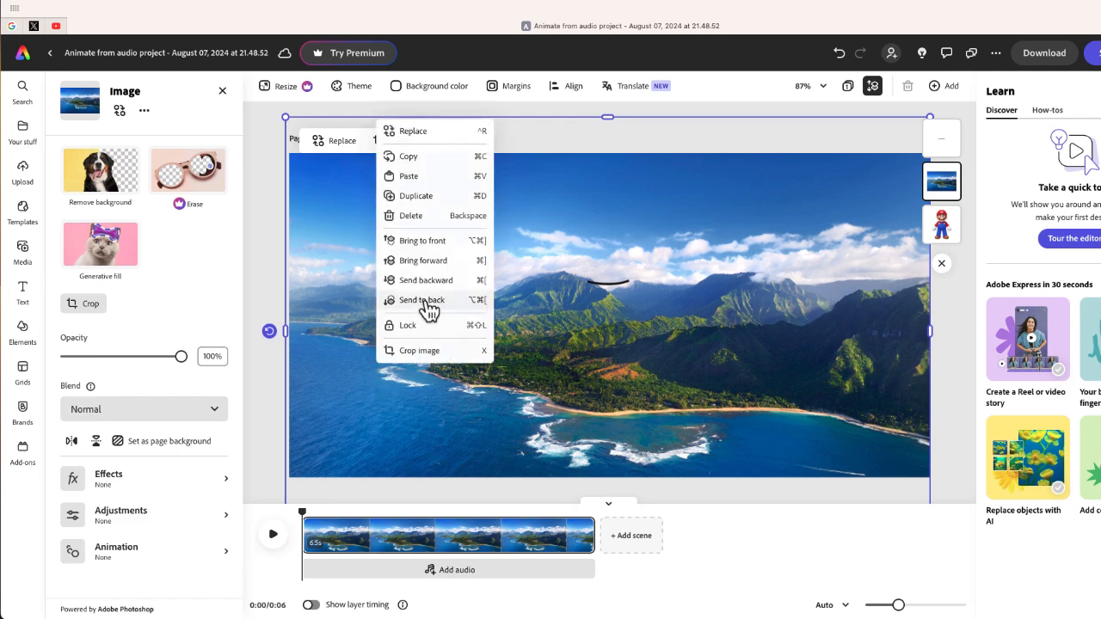
left_click(421, 299)
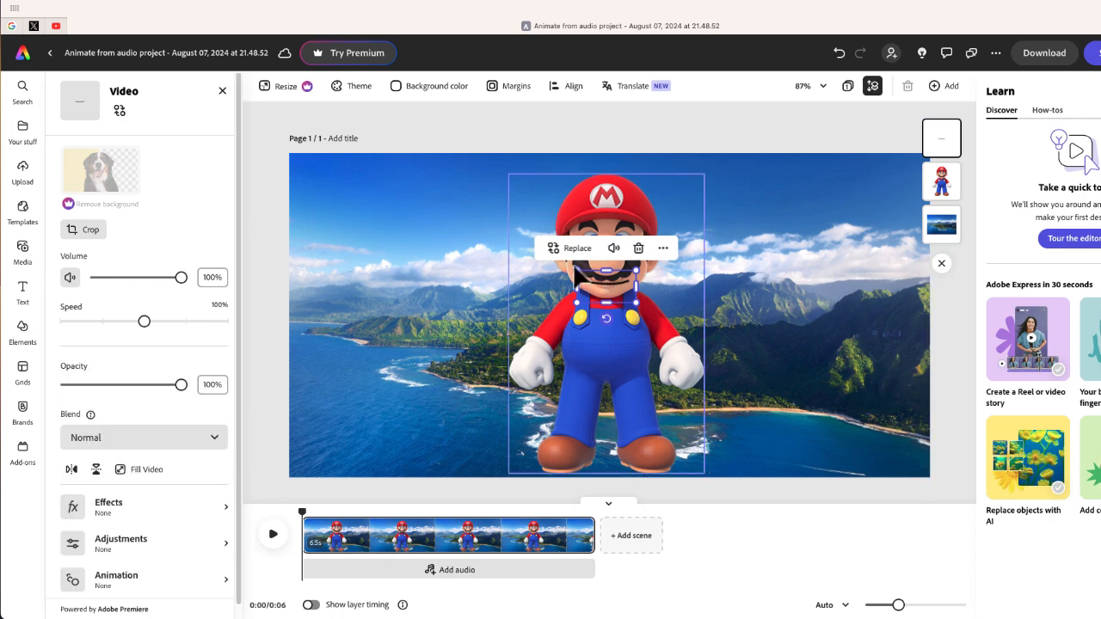
left_click(940, 222)
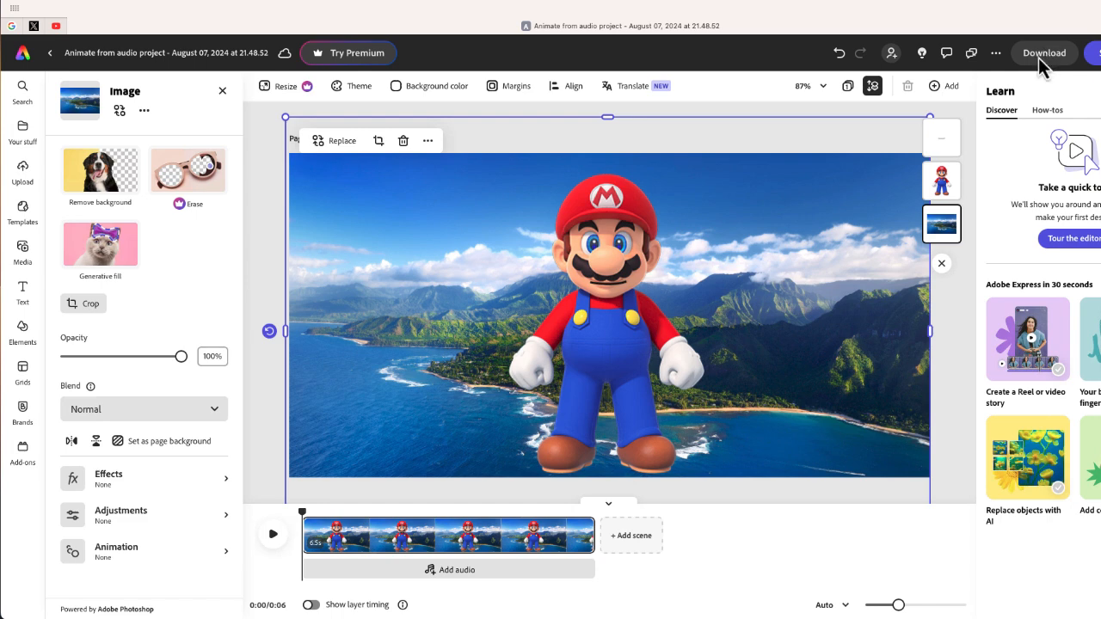
left_click(1044, 53)
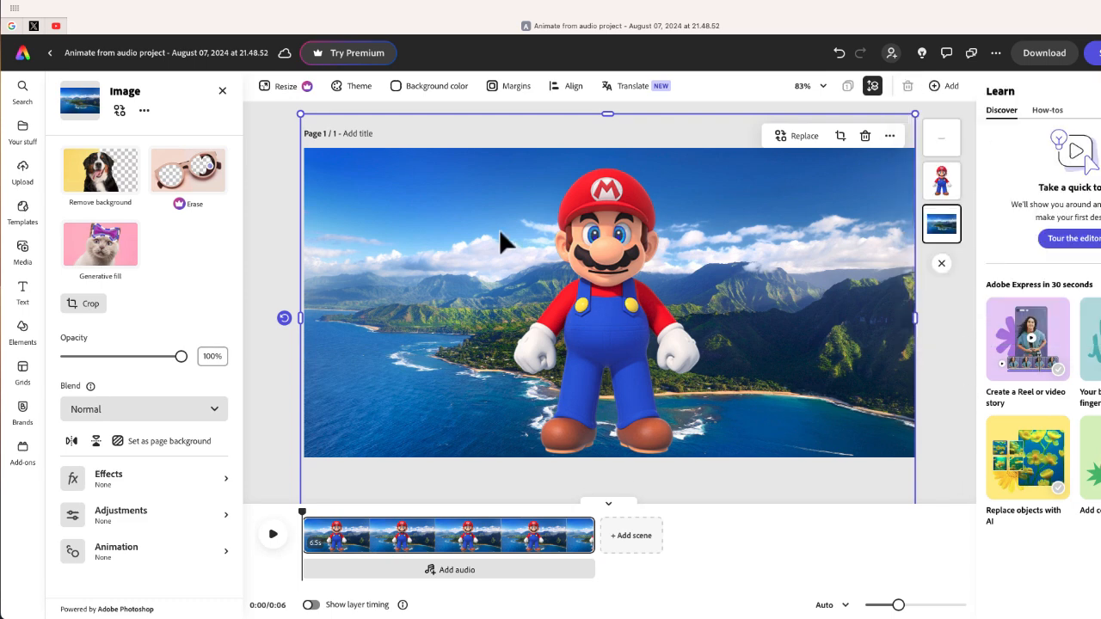
mouse_move(509, 256)
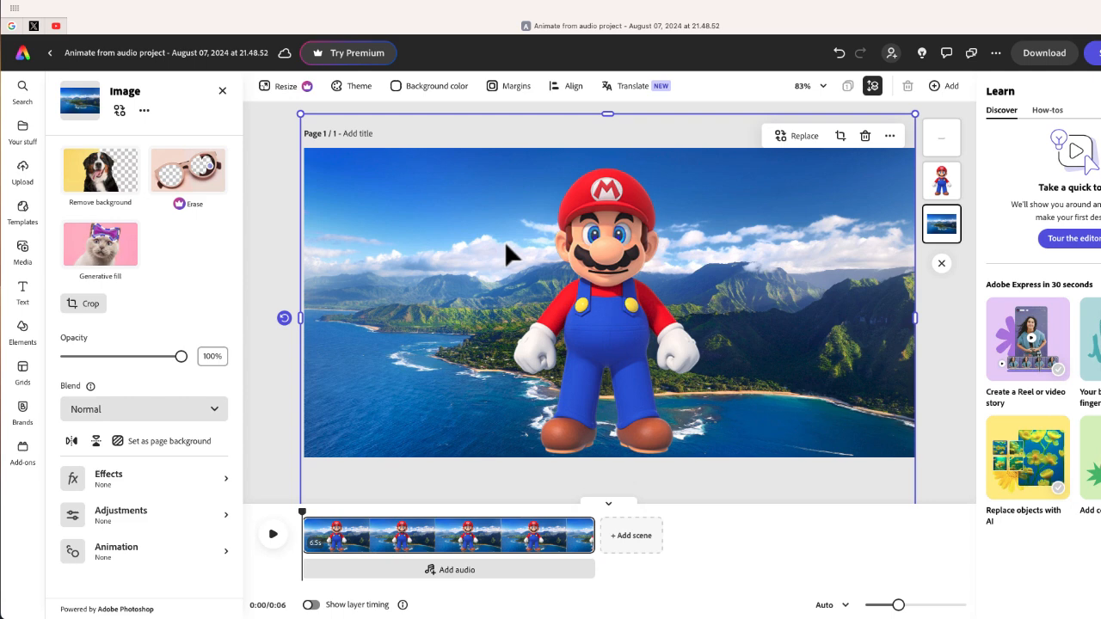
mouse_move(540, 265)
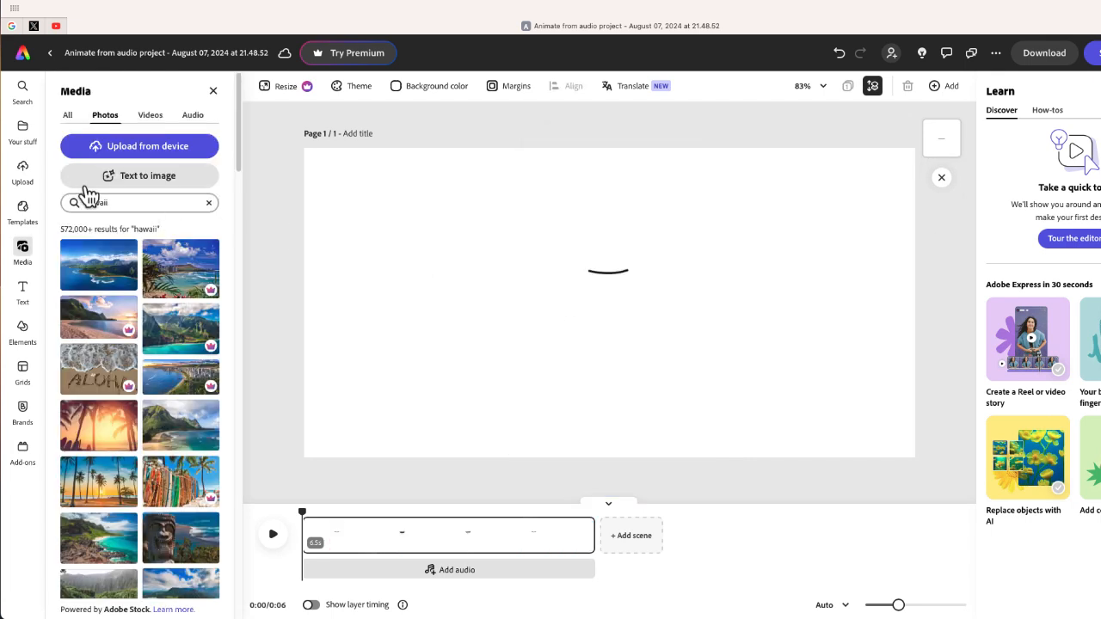
Upload the Mr. Beast webp from Downloads onto the page
left_click(138, 146)
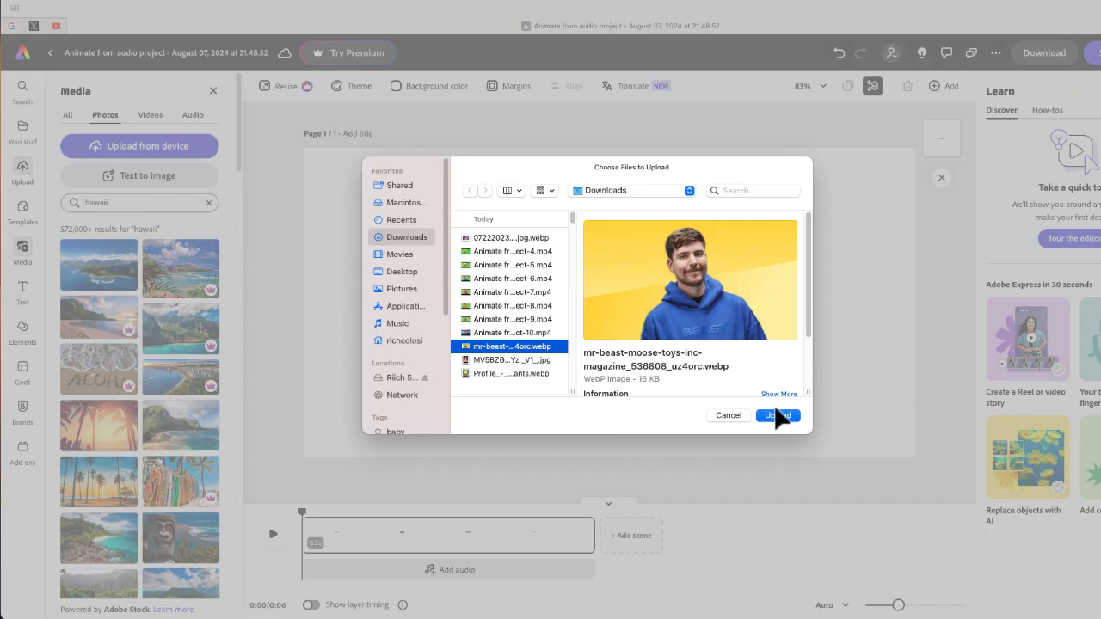
left_click(772, 416)
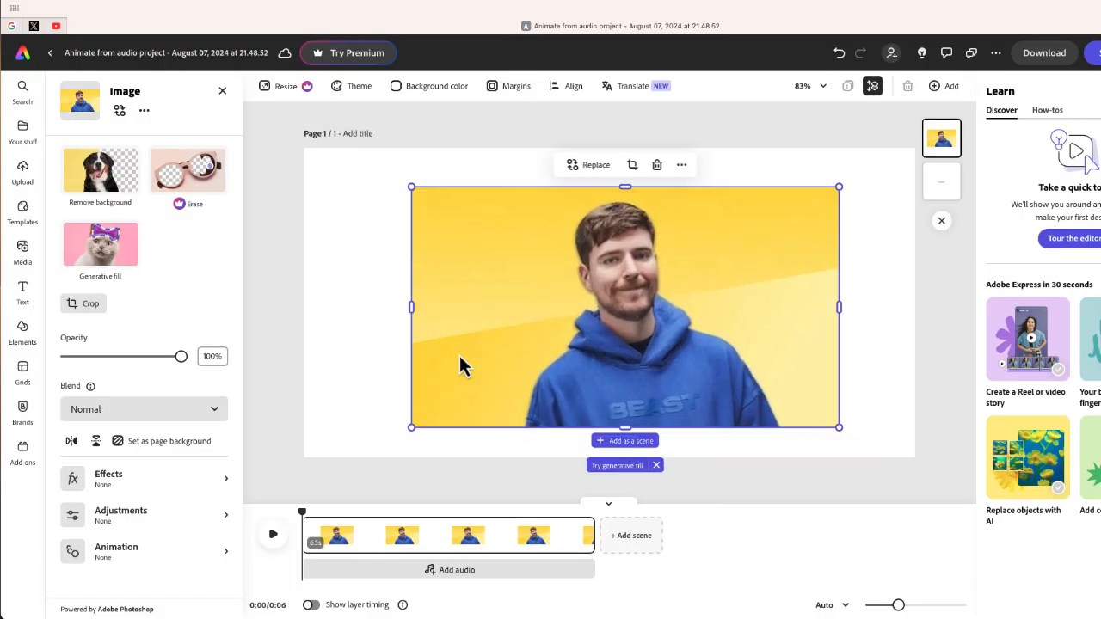
mouse_move(506, 543)
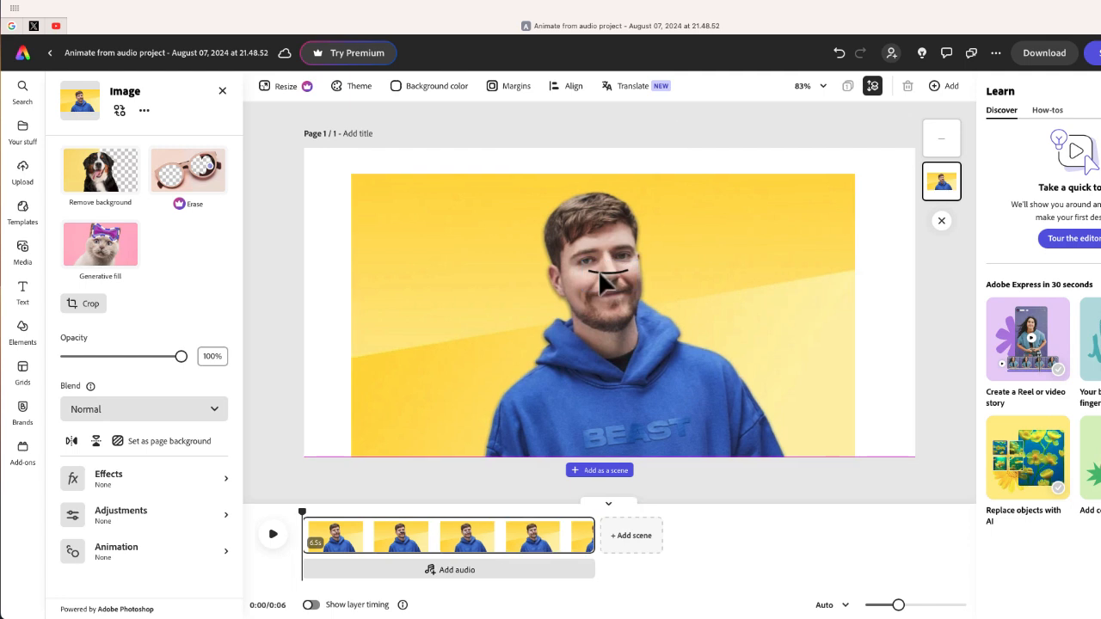
mouse_move(604, 287)
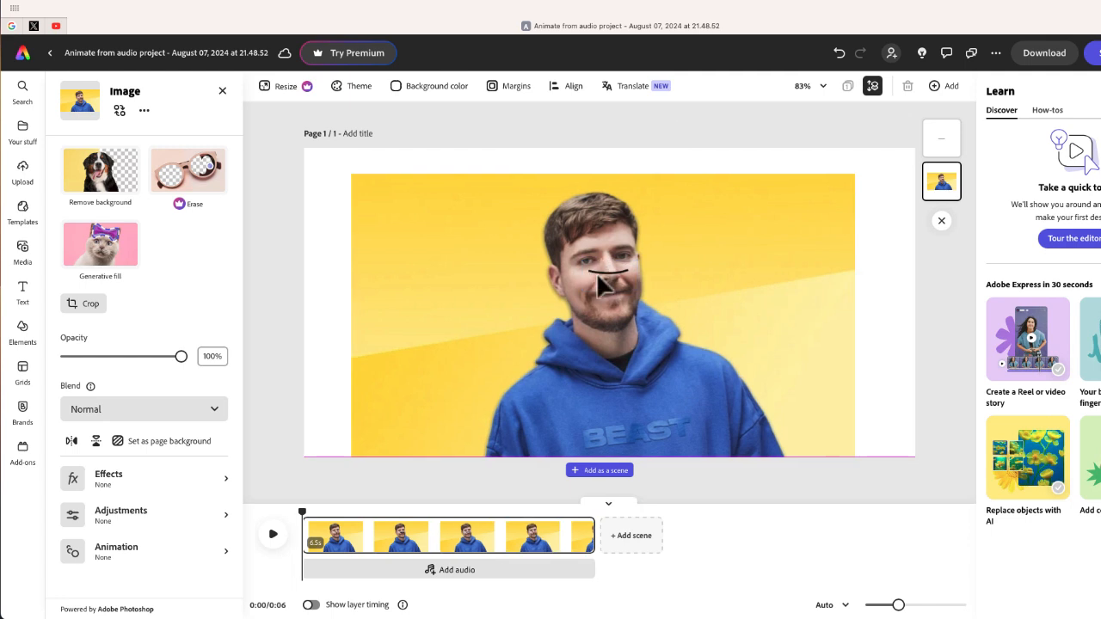
Scale the Mr. Beast photo across the page, mouth under the cartoon smile, and select it
left_click(606, 275)
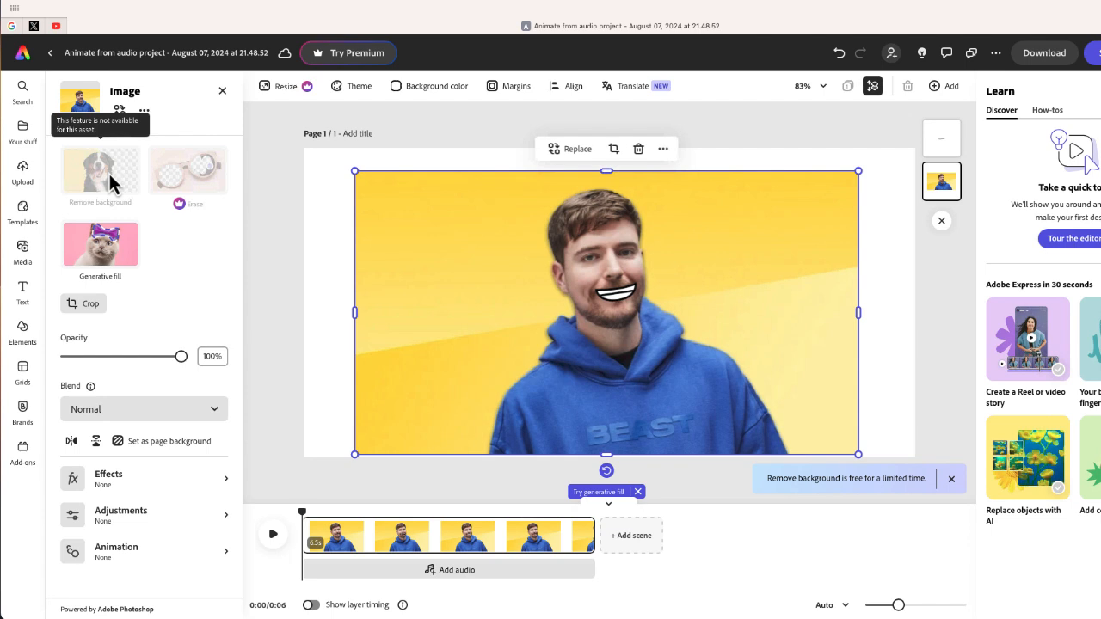
Apply Remove background to the Mr. Beast photo and collapse the side panel
left_click(99, 170)
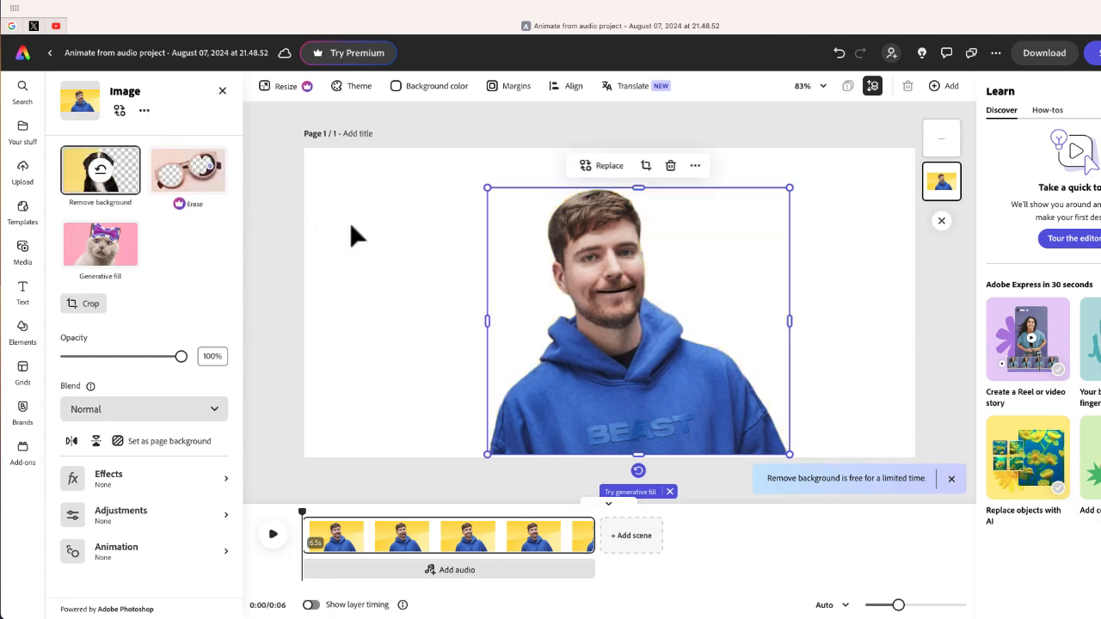
mouse_move(351, 245)
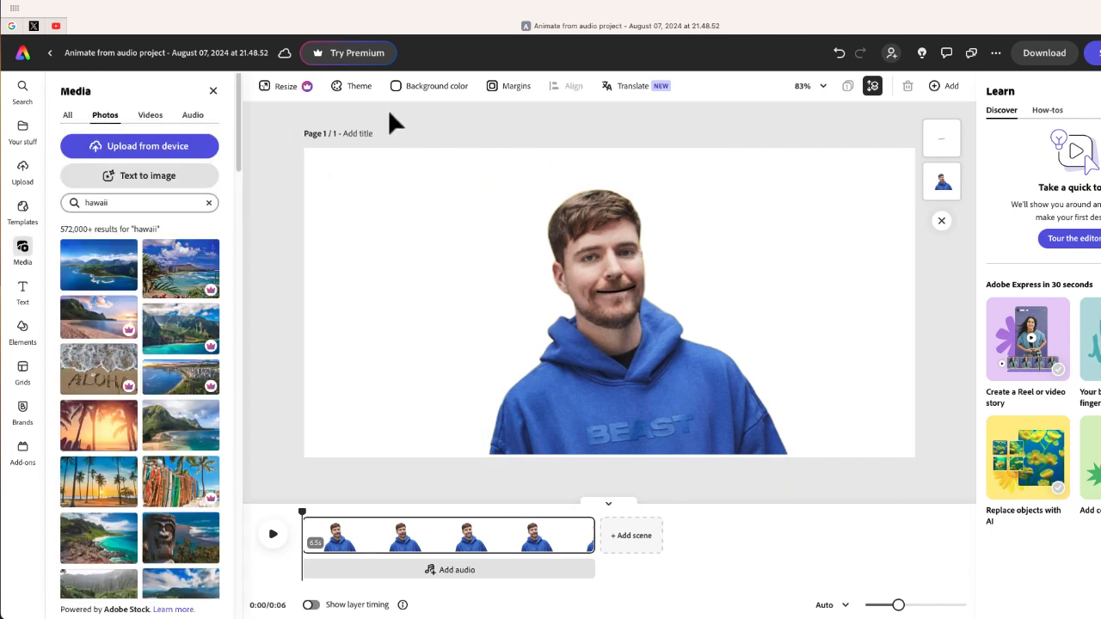
mouse_move(258, 280)
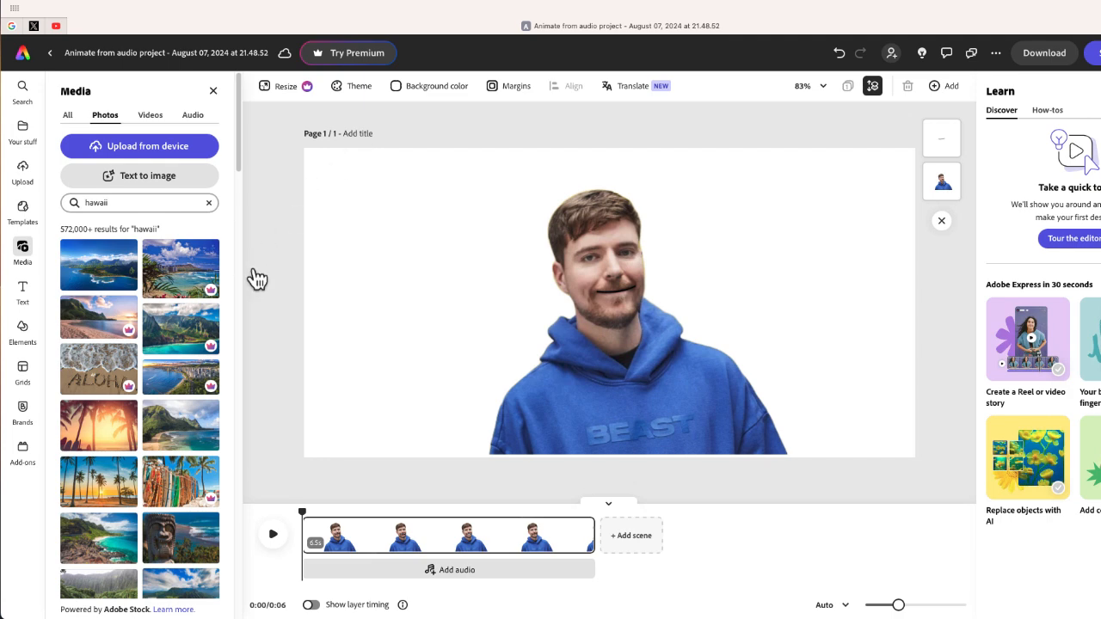
left_click(437, 85)
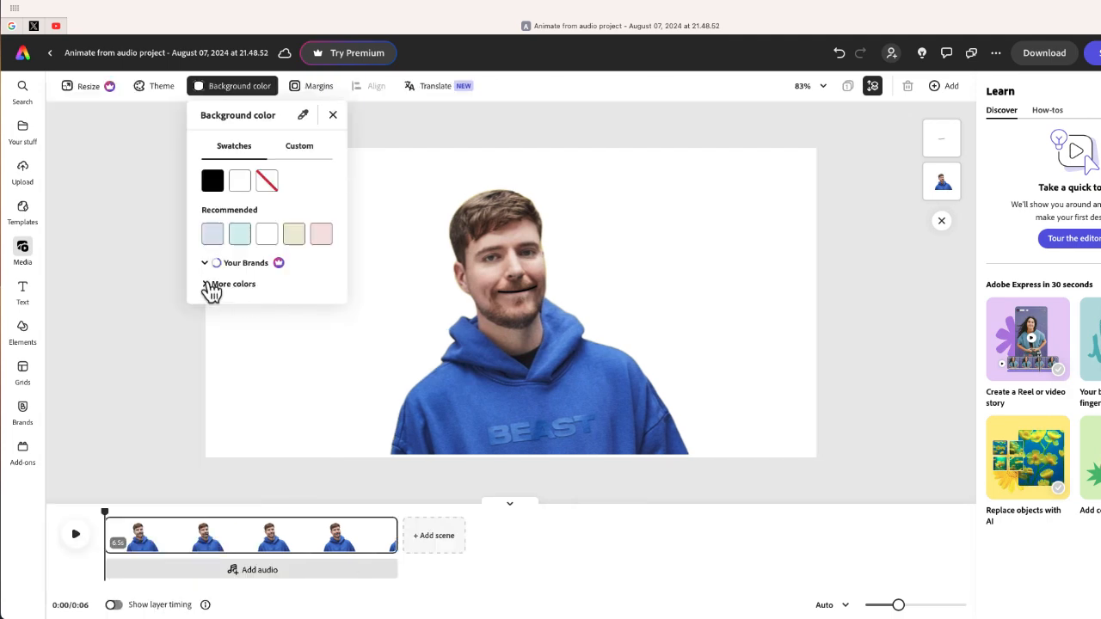
Set the page background color to a green swatch from More colors
left_click(234, 284)
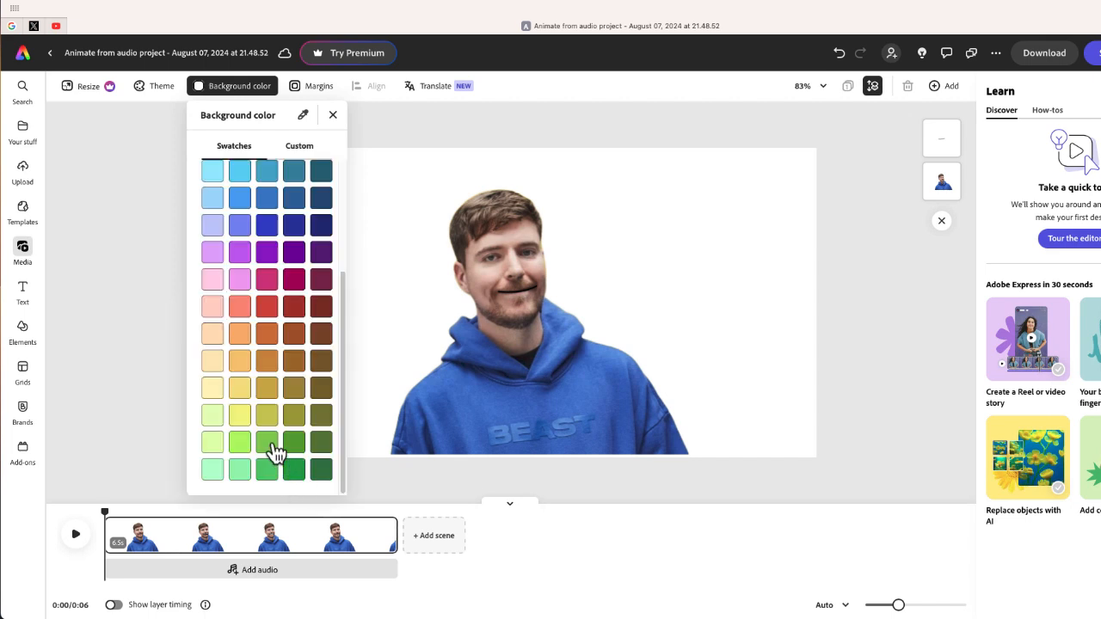
mouse_move(501, 436)
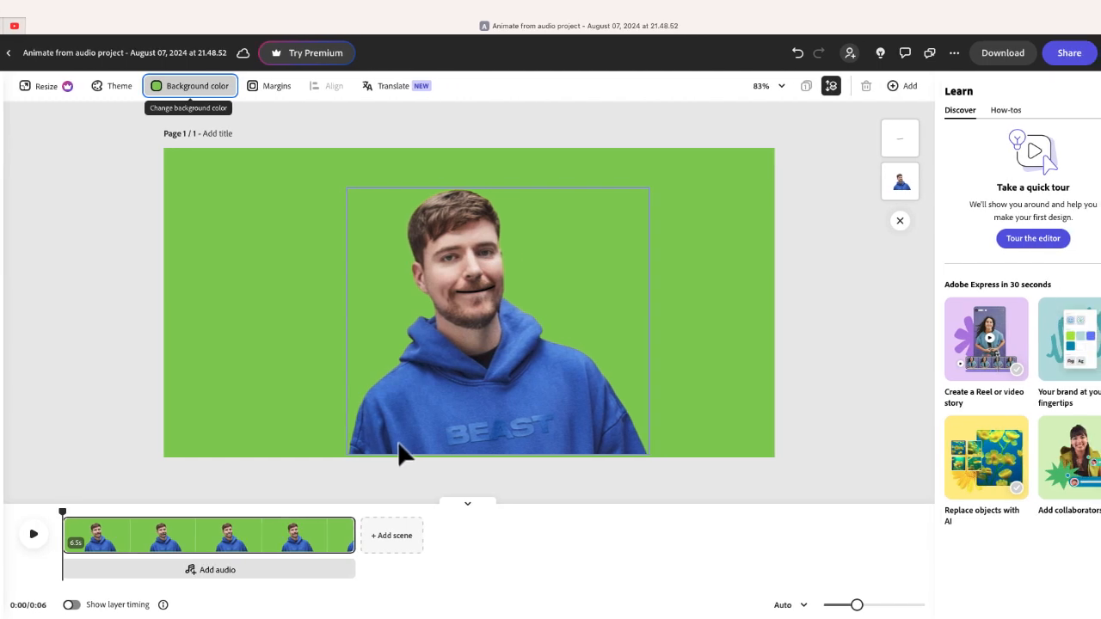
mouse_move(974, 202)
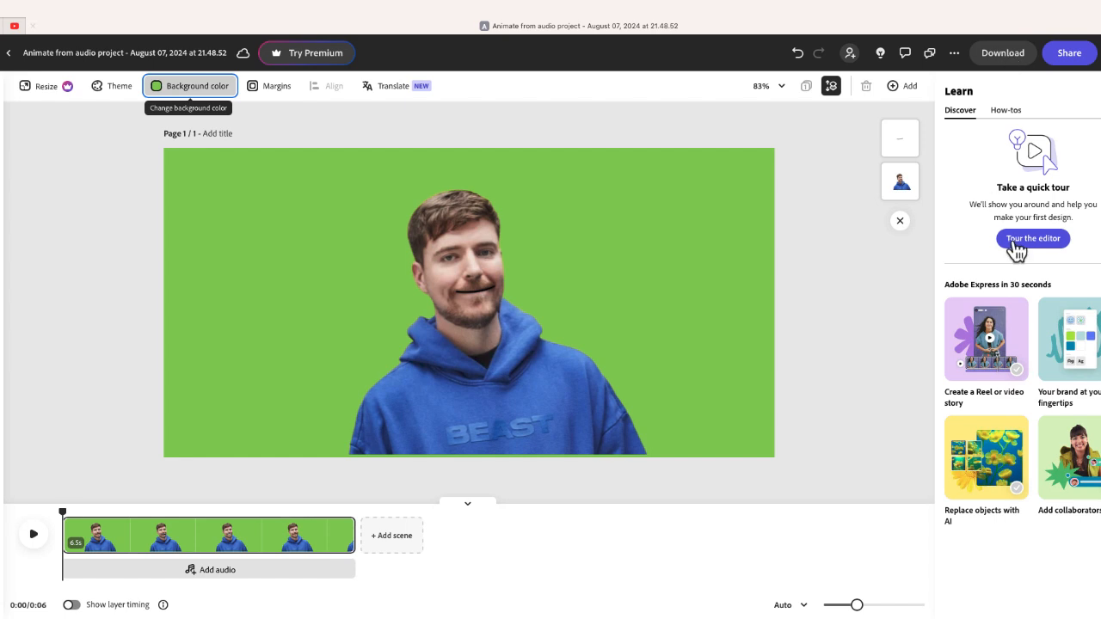
left_click(1001, 52)
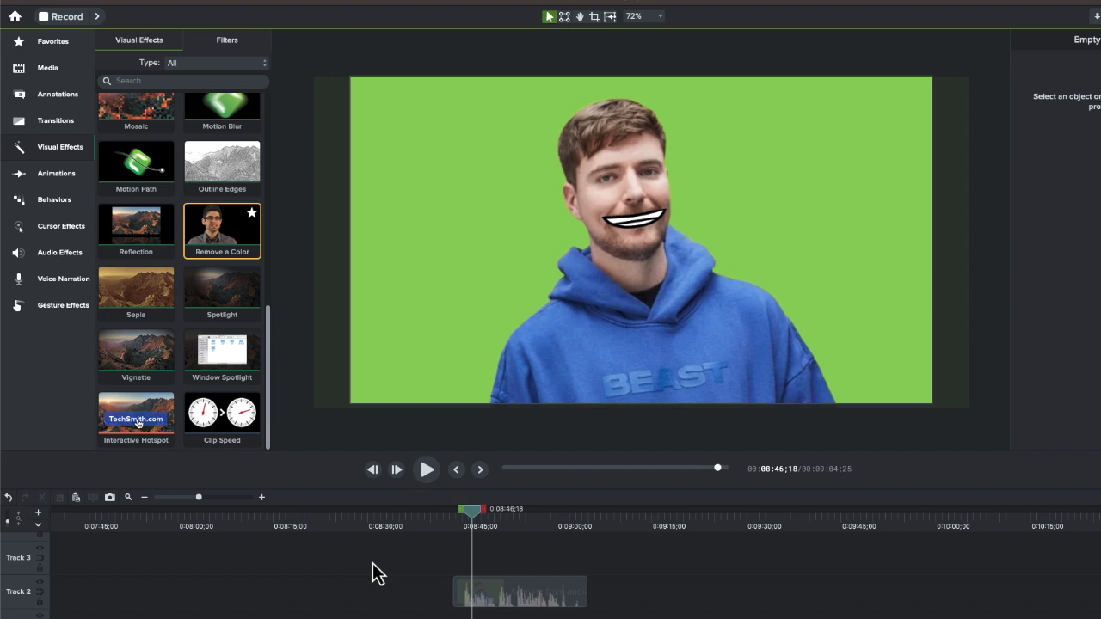
mouse_move(241, 270)
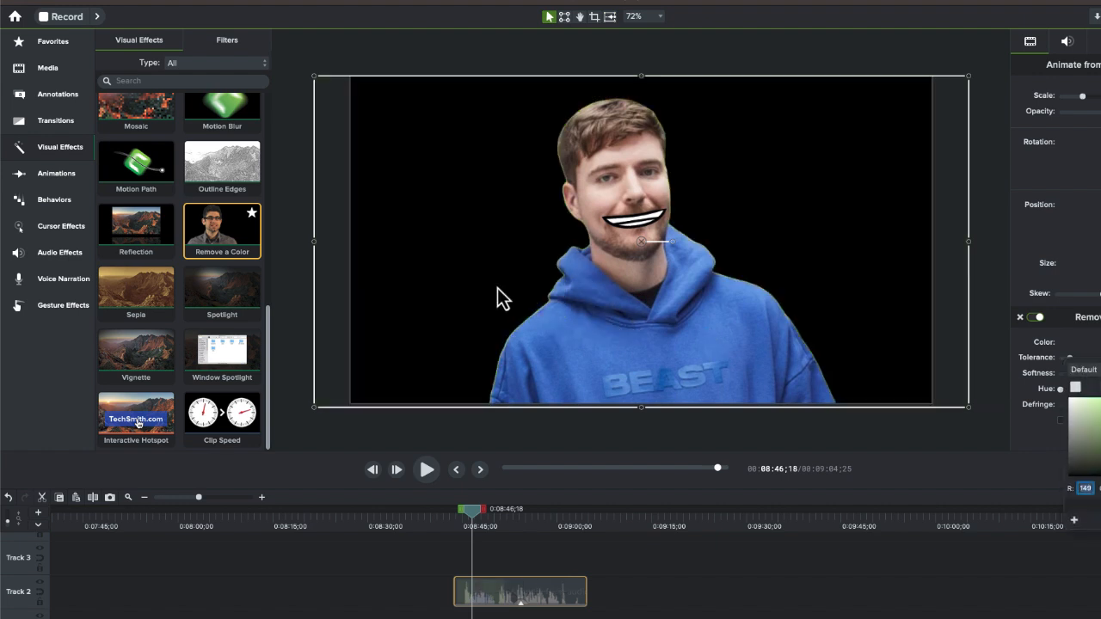
mouse_move(494, 525)
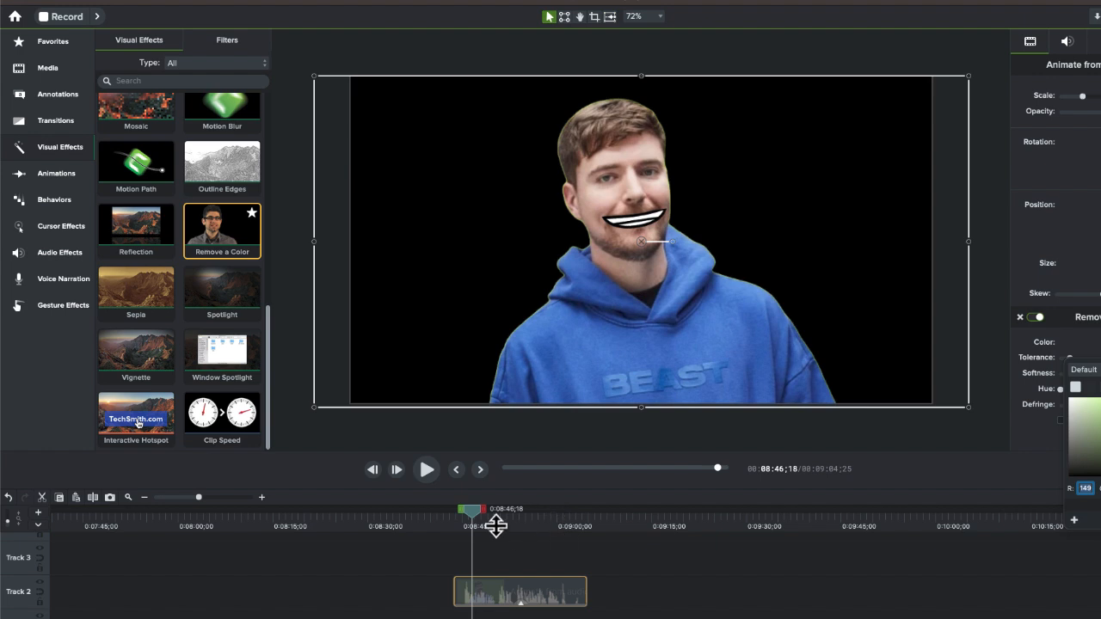
Apply the Remove a Color effect to the Mr. Beast clip, keying out green
left_click_drag(472, 516, 521, 516)
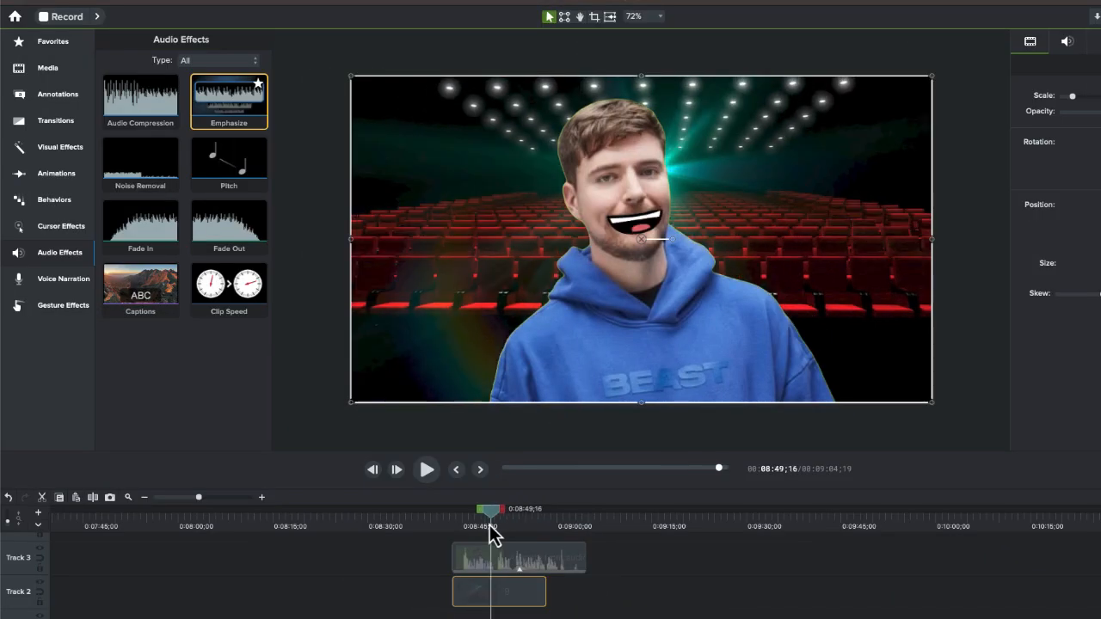
Scrub the playhead back and forth to preview the mouth over the cinema backdrop
left_click_drag(495, 508, 475, 508)
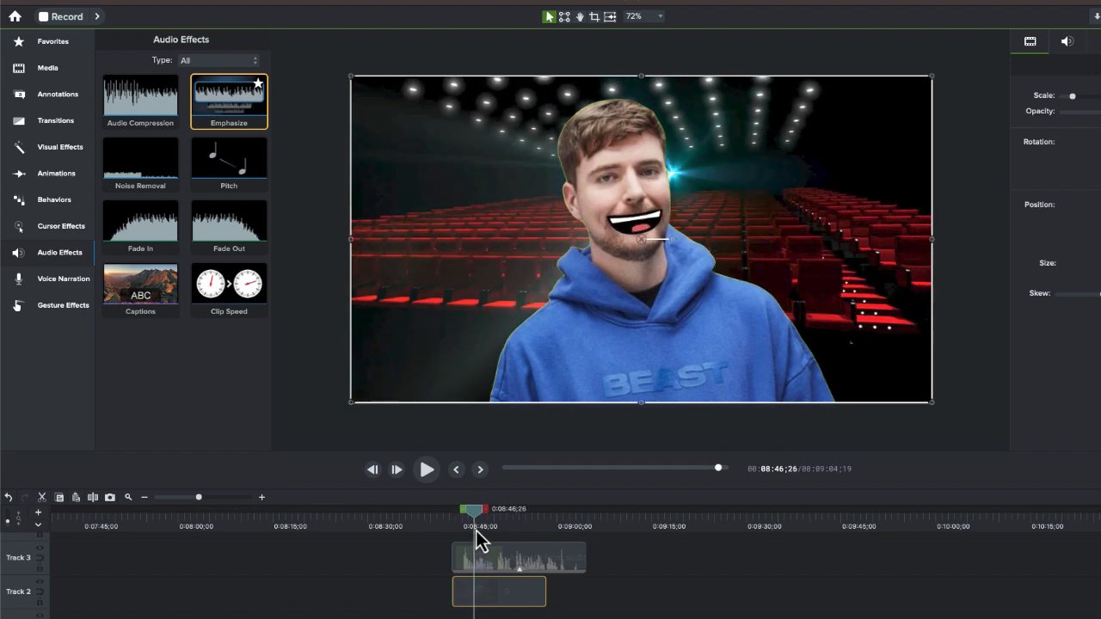
left_click_drag(473, 508, 486, 508)
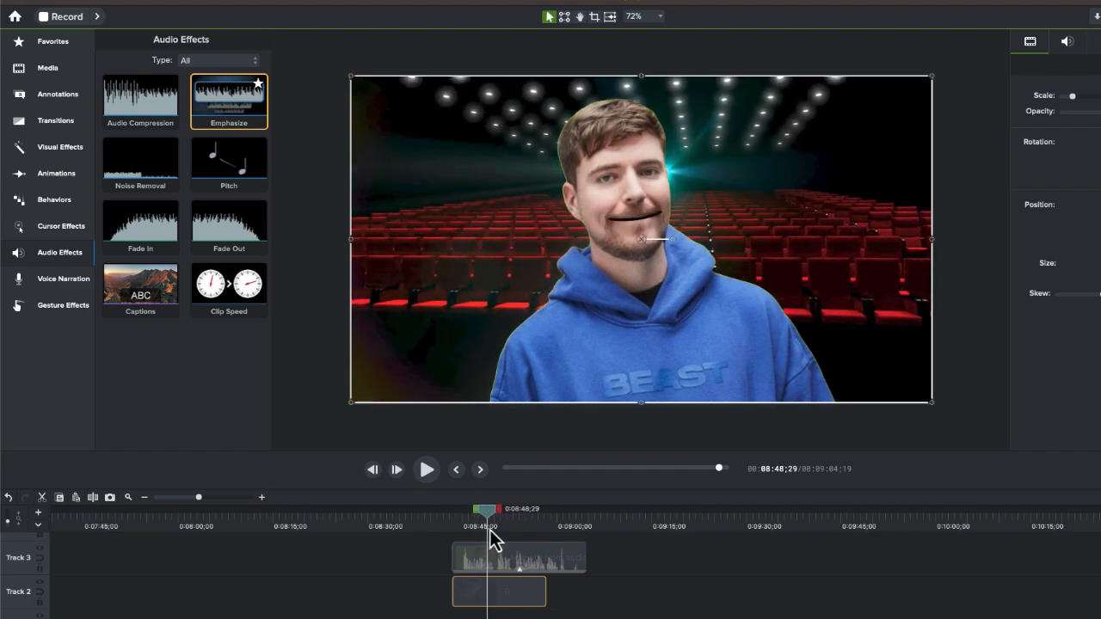